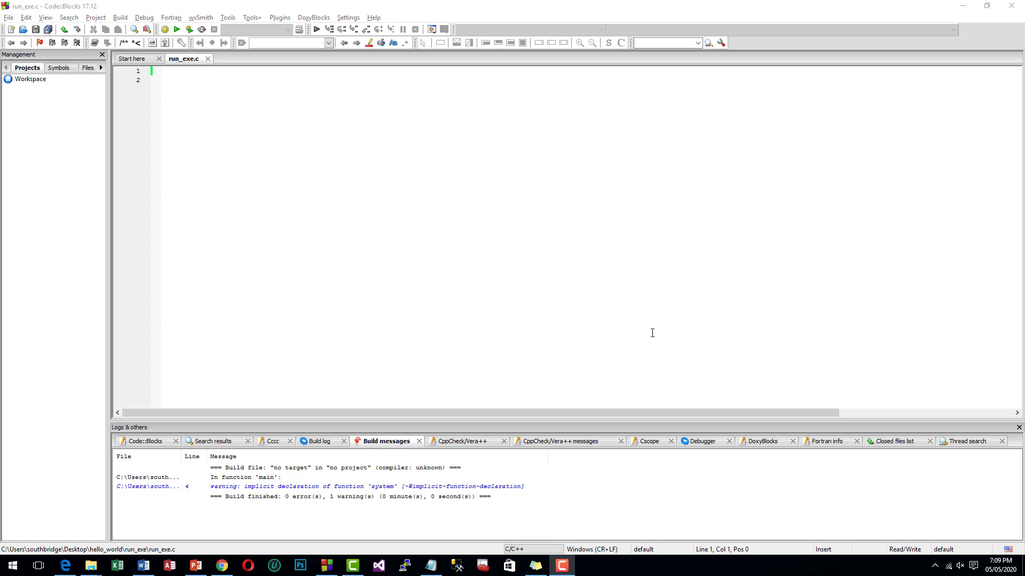
mouse_move(196, 80)
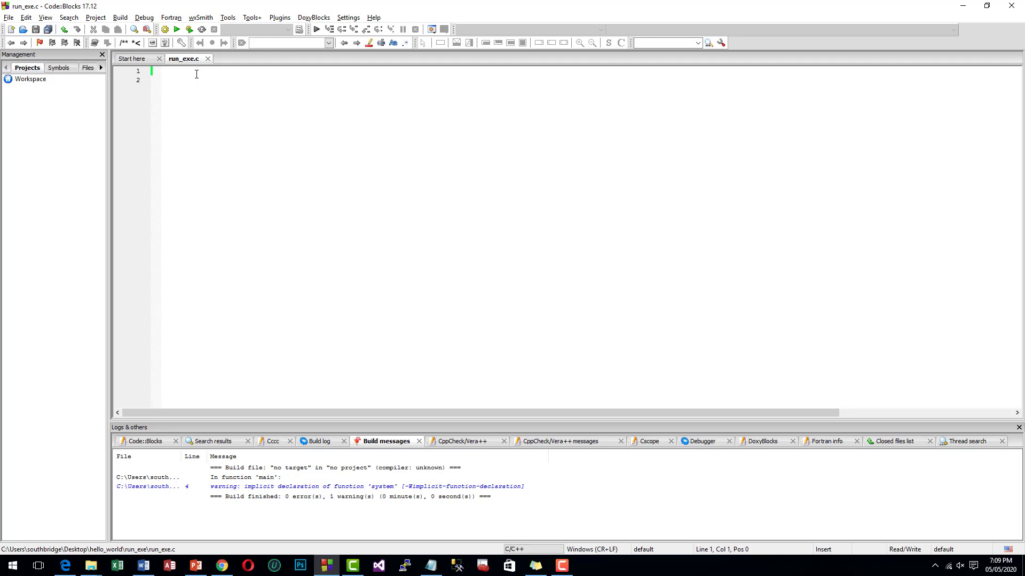
Begin run_exe.c with the line #include<stdio.h>
type("#include<>")
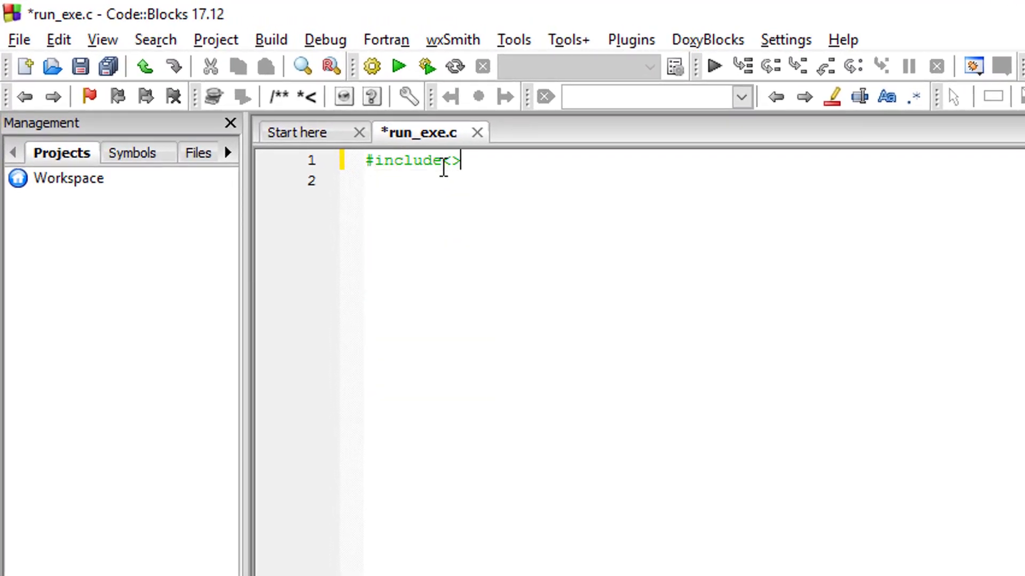
type("stdio.")
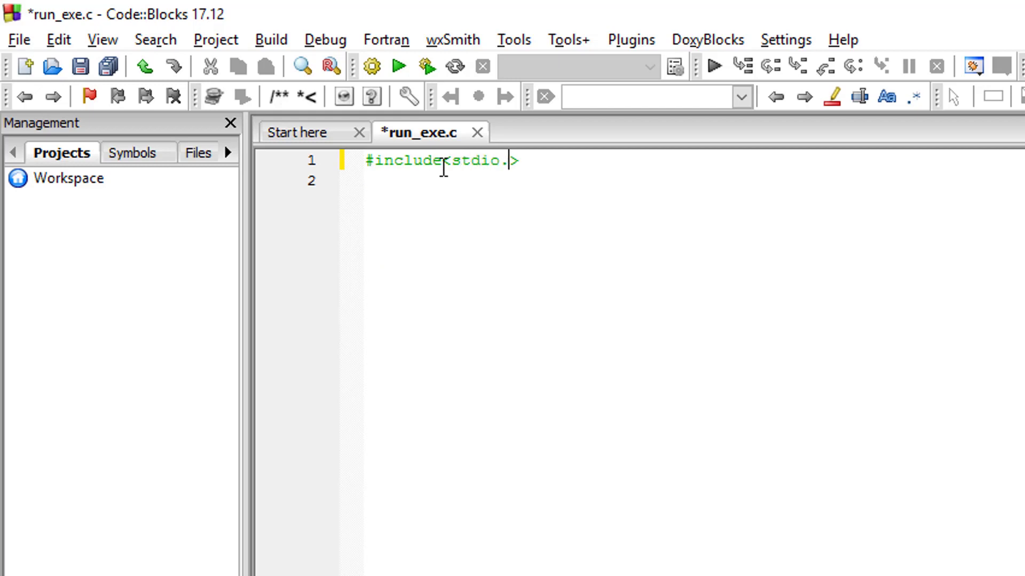
type("h")
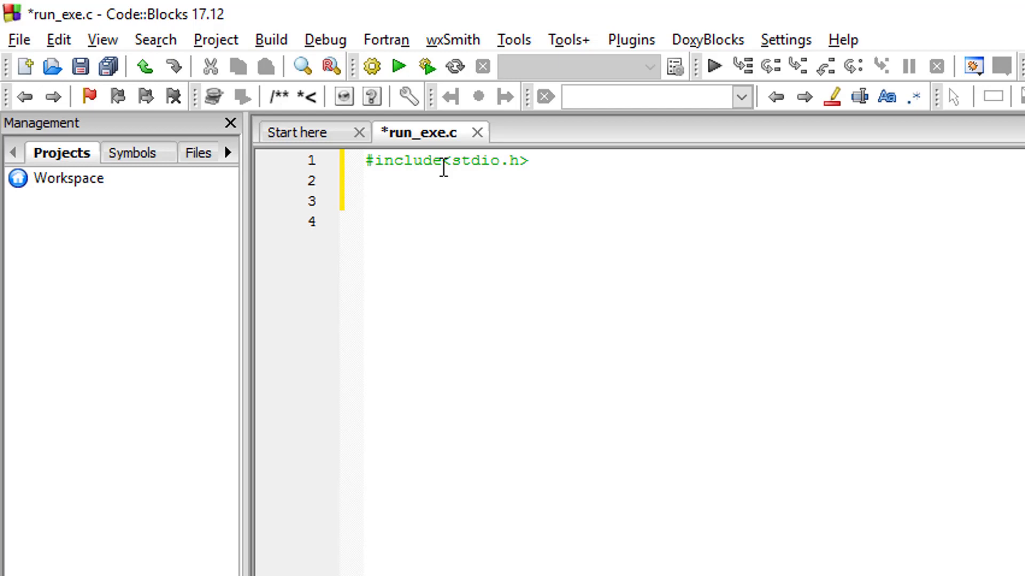
Add an empty int main() { } function and place the cursor inside its body
type("int")
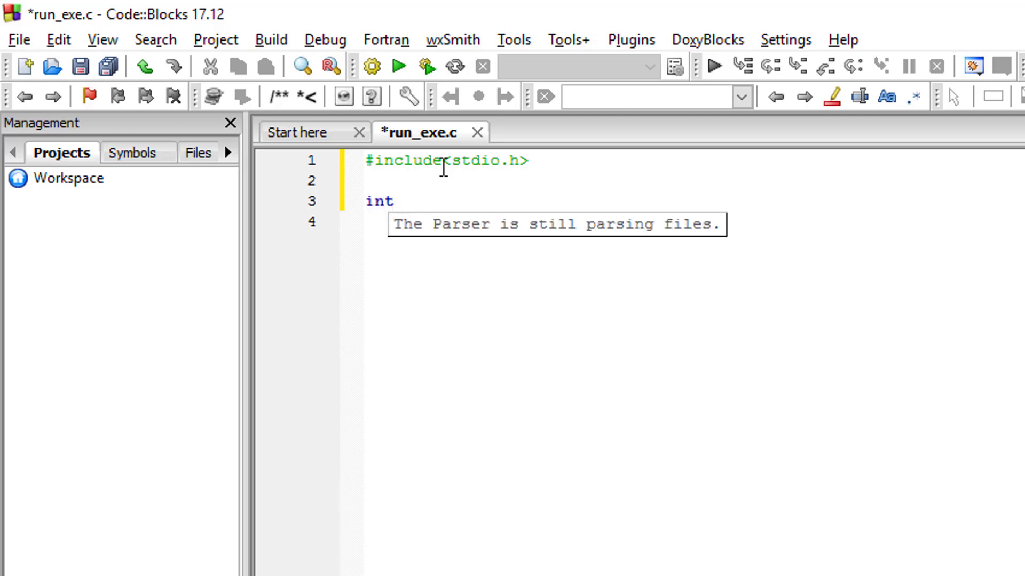
type("main()")
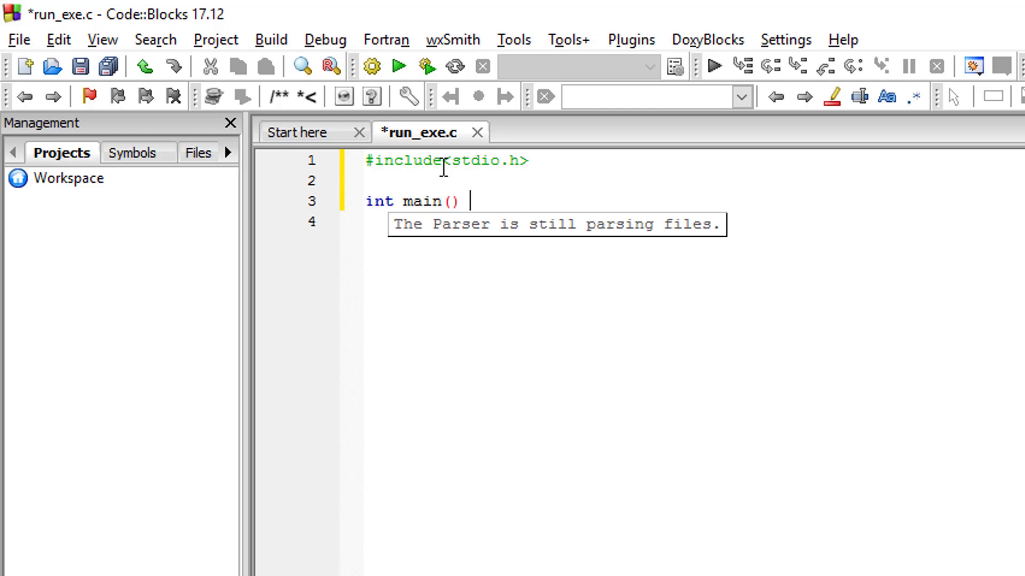
type("{")
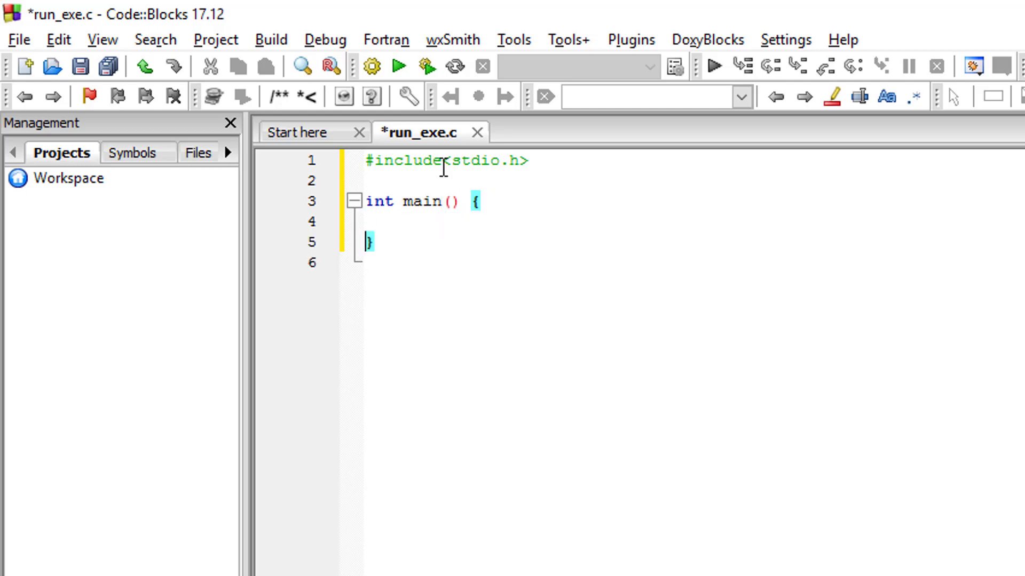
left_click(429, 222)
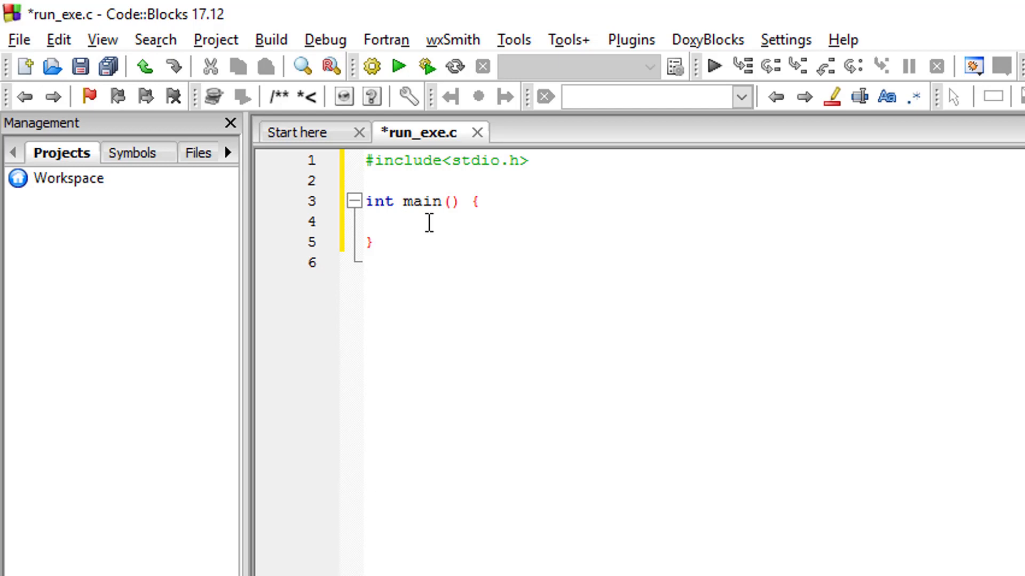
Write system("notepad.exe"); inside main and save run_exe.c
type("system")
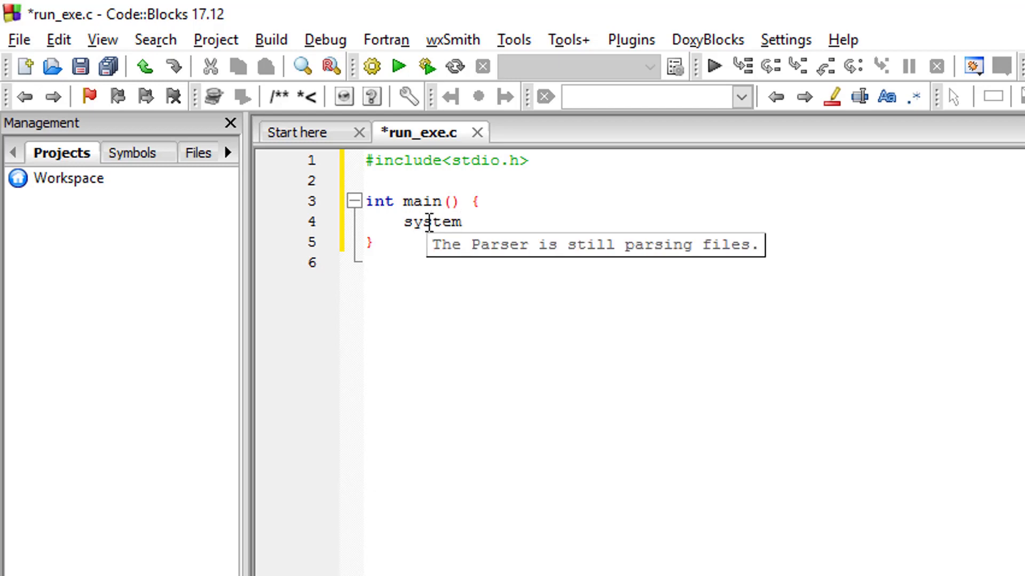
type("();")
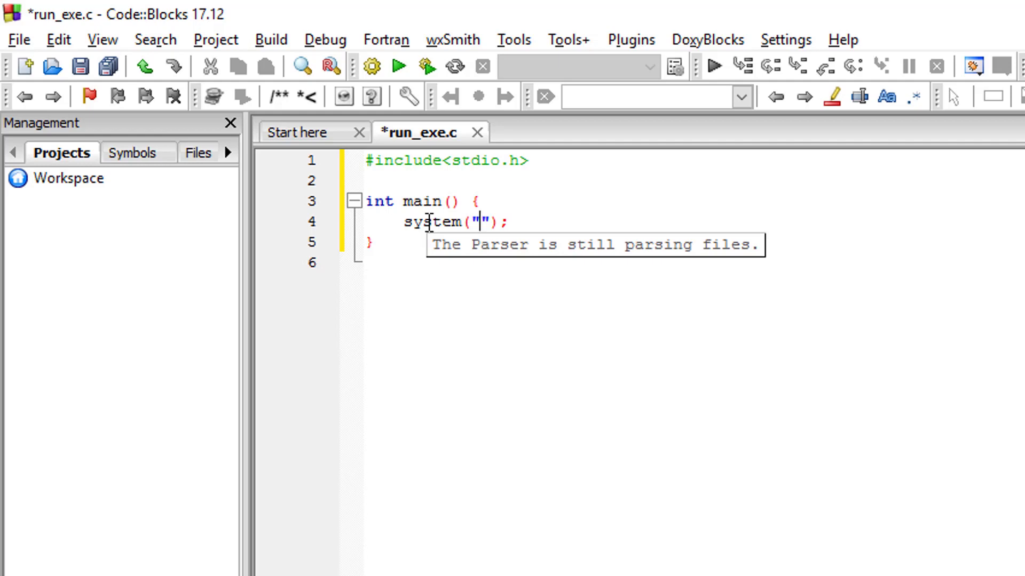
type("notepad")
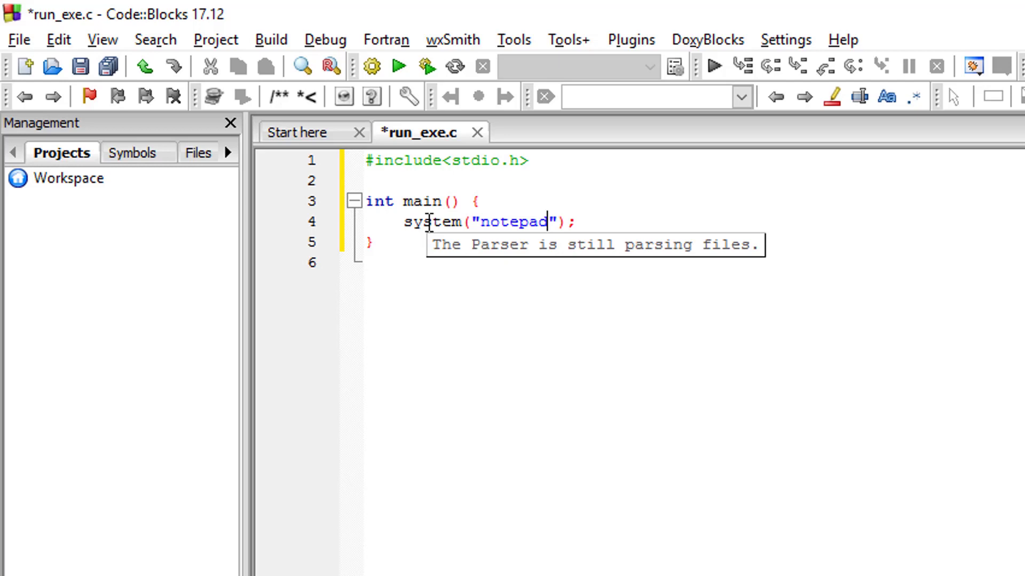
type(".exe")
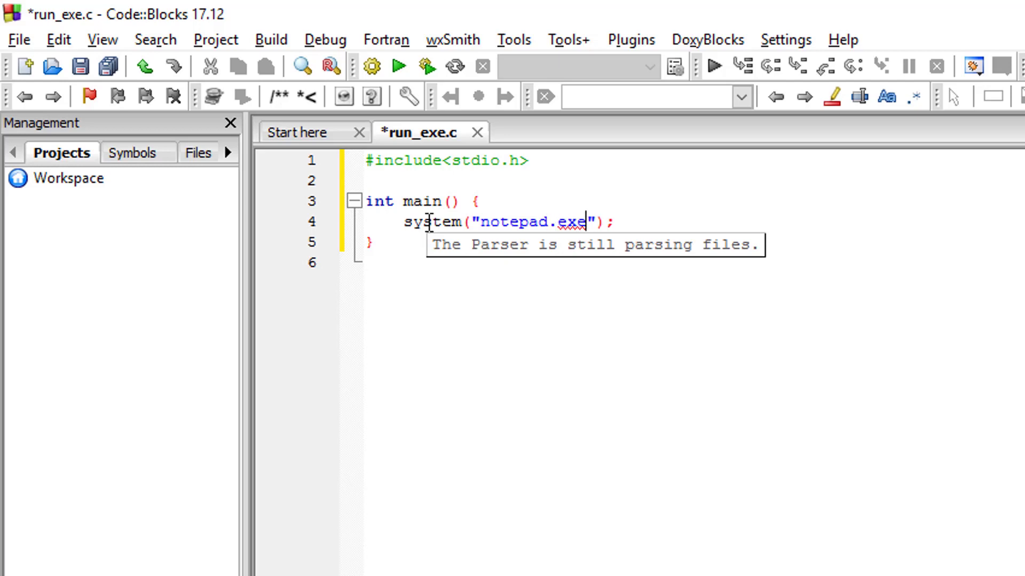
left_click(75, 67)
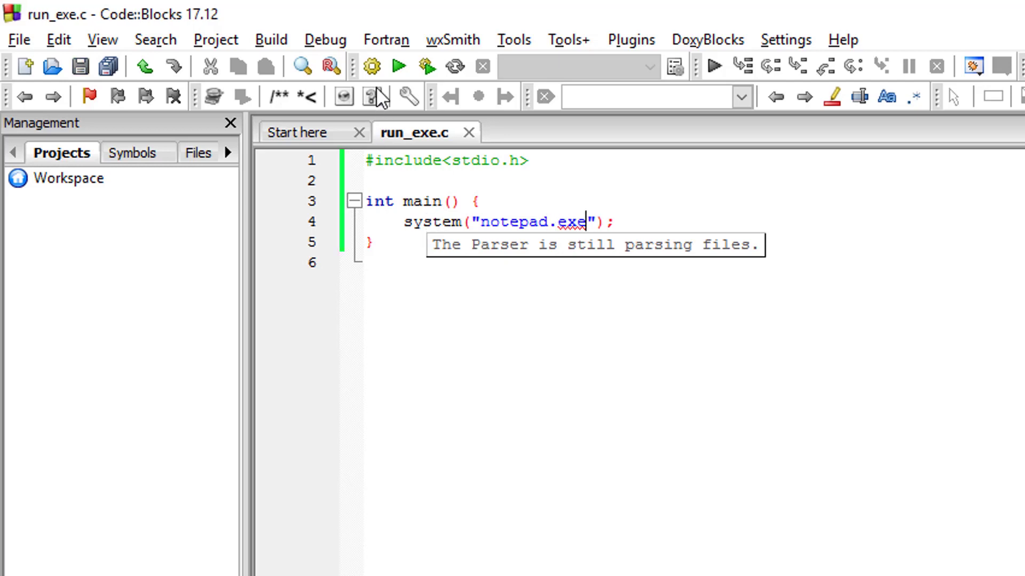
mouse_move(403, 65)
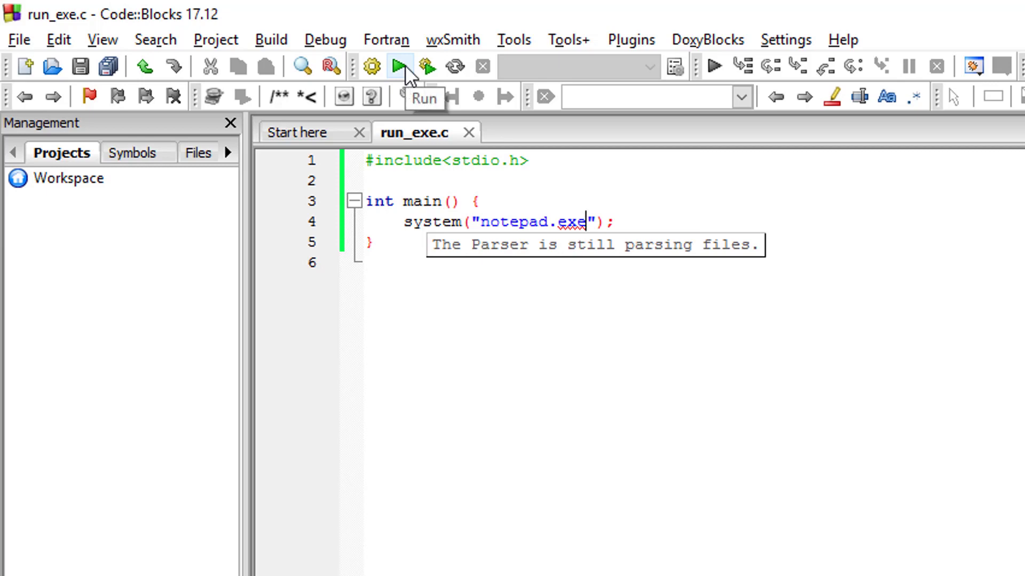
left_click(403, 66)
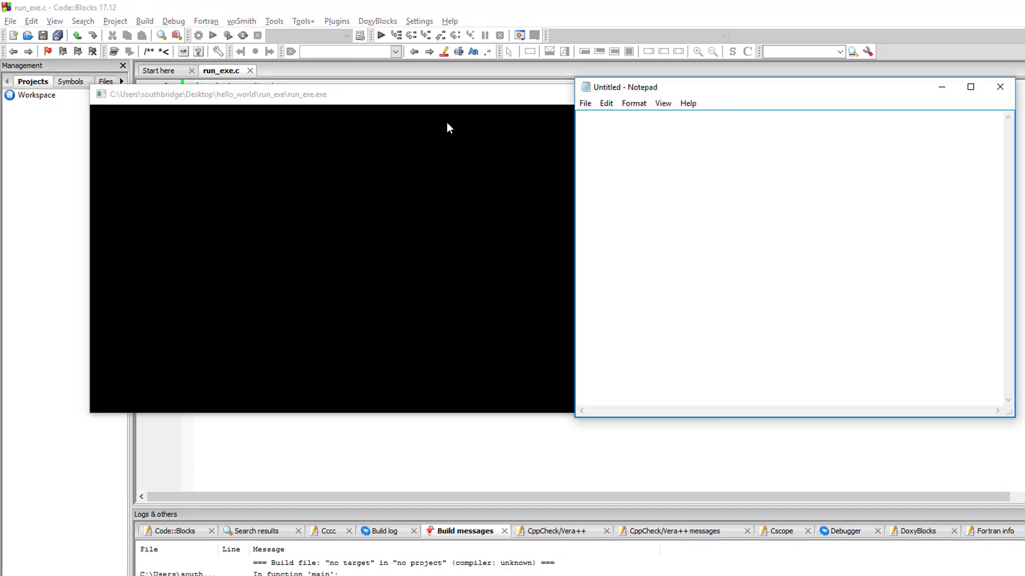
mouse_move(413, 105)
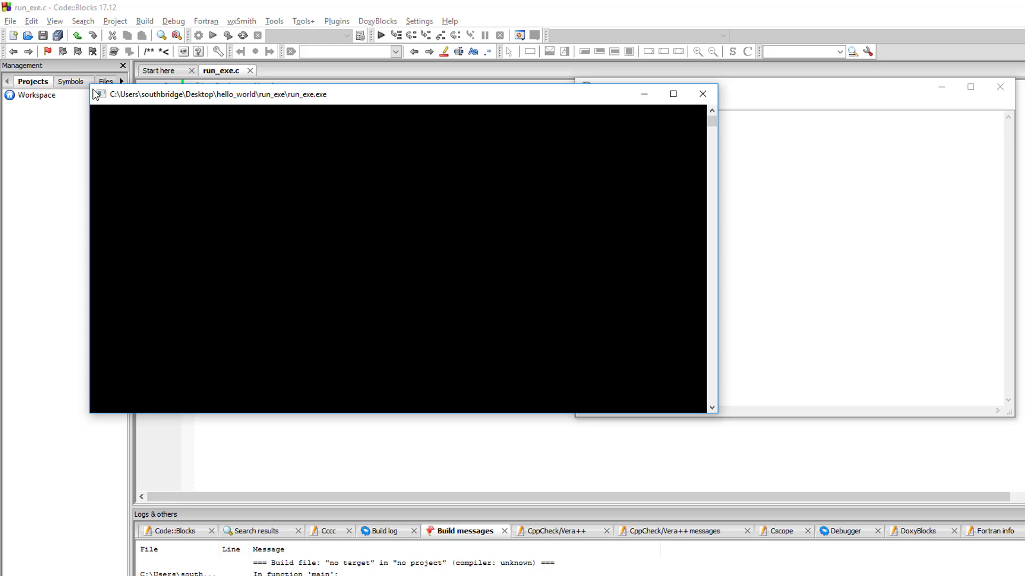
left_click_drag(215, 93, 215, 108)
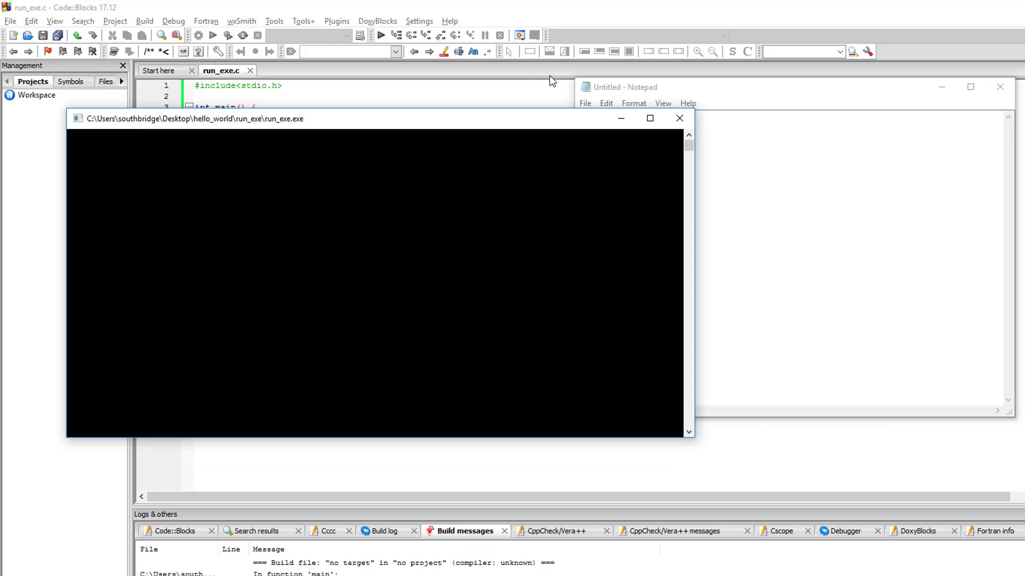
mouse_move(614, 89)
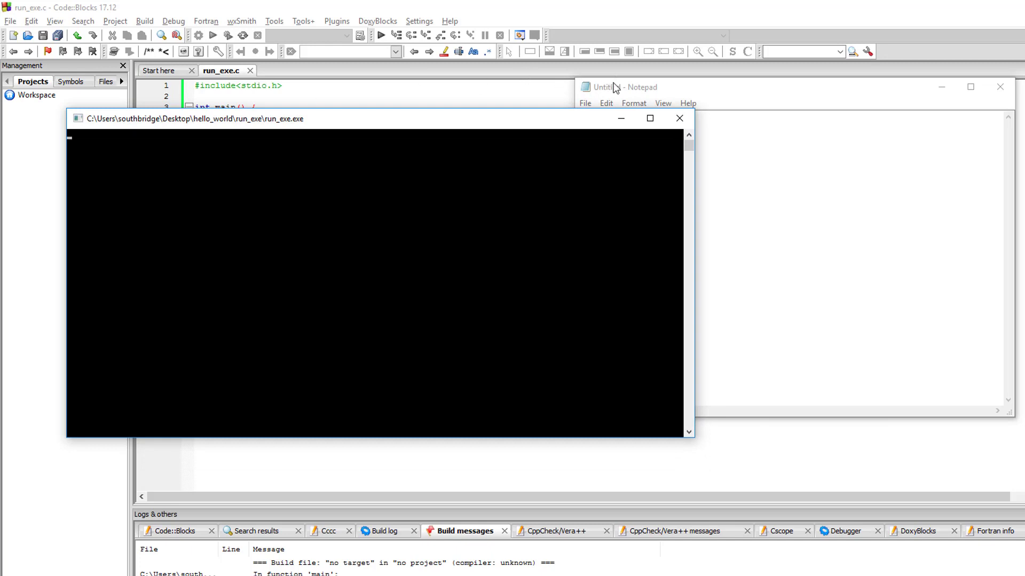
left_click(653, 87)
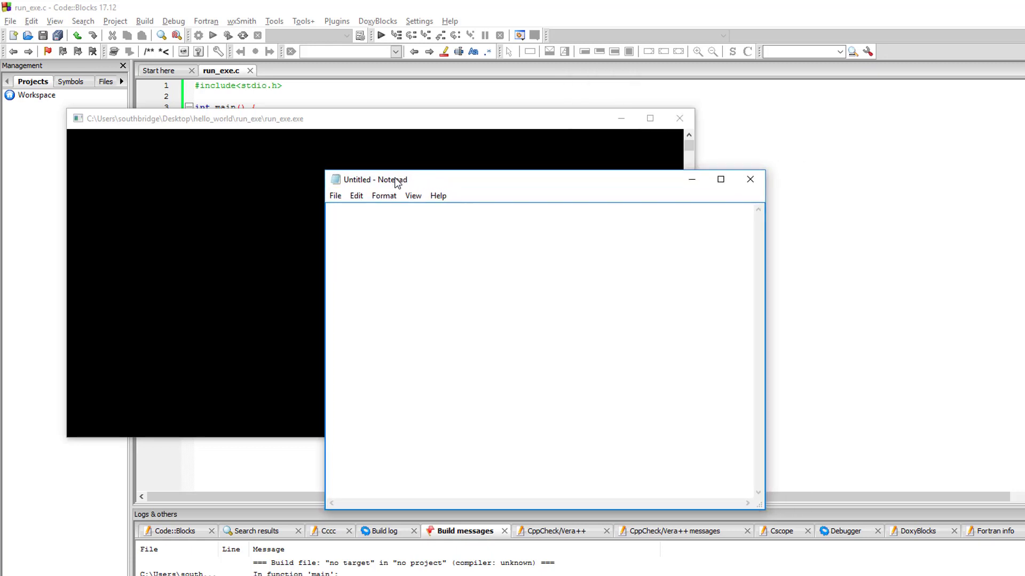
left_click_drag(375, 180, 409, 135)
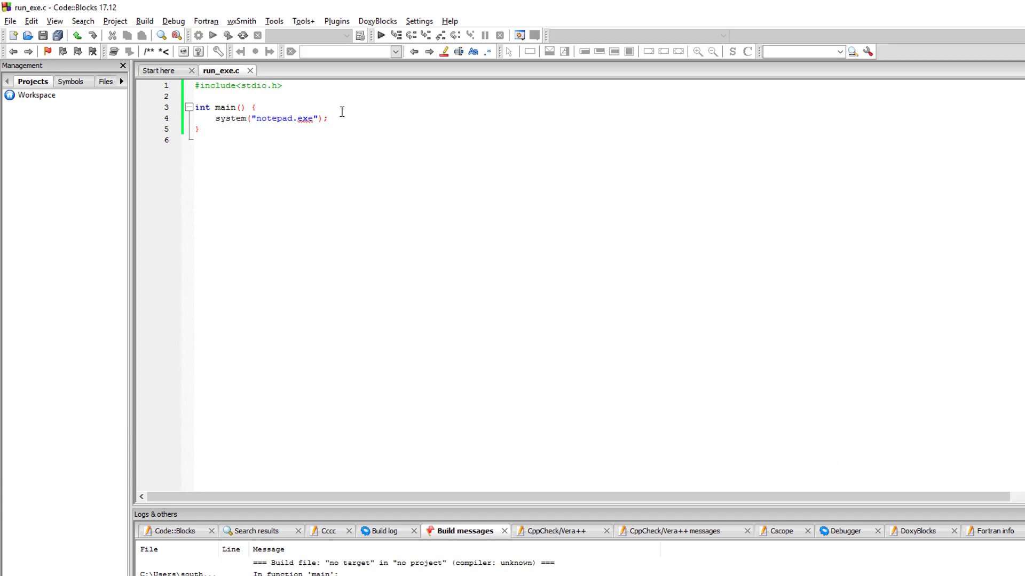
left_click(324, 119)
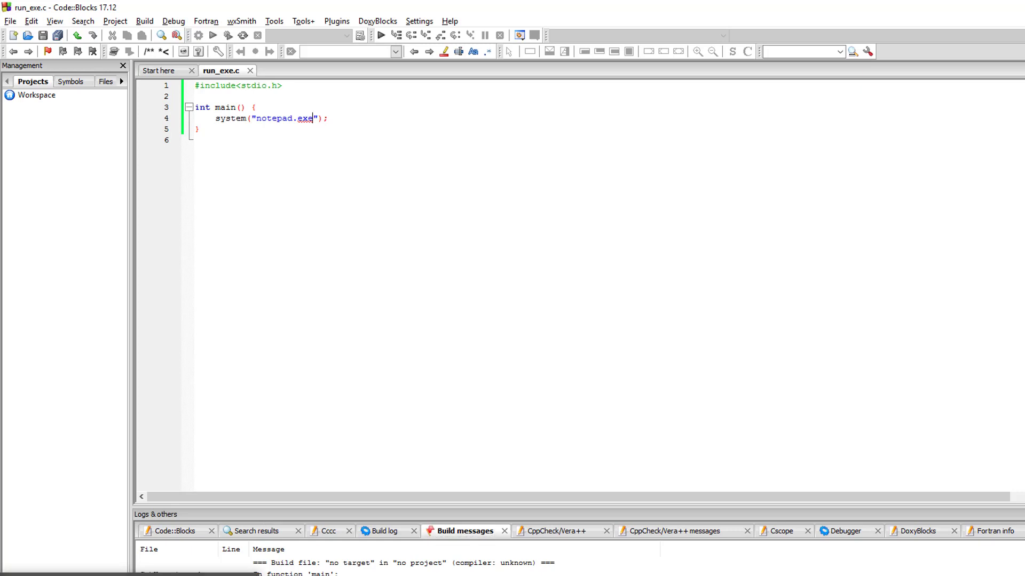
mouse_move(304, 256)
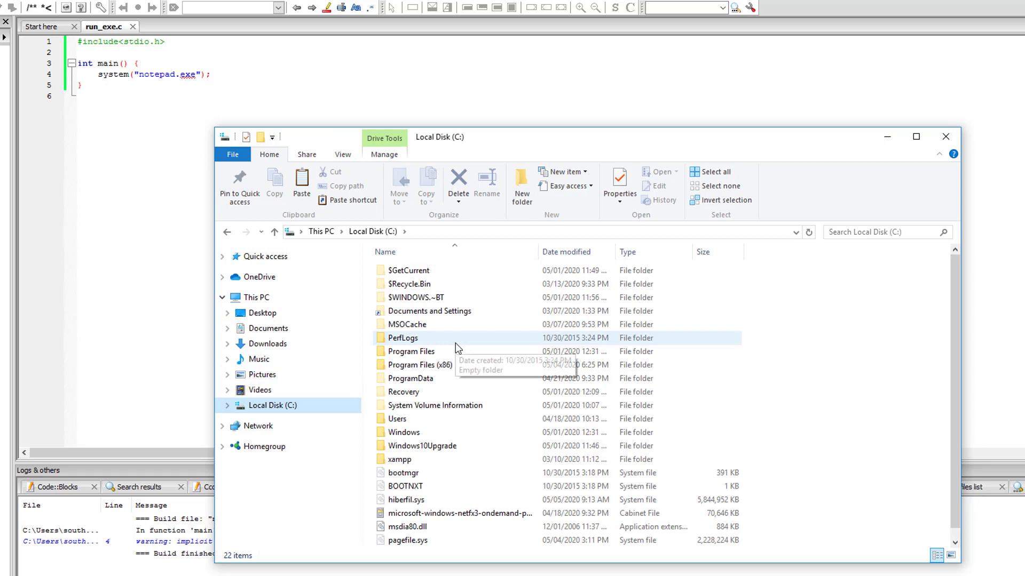
mouse_move(330, 405)
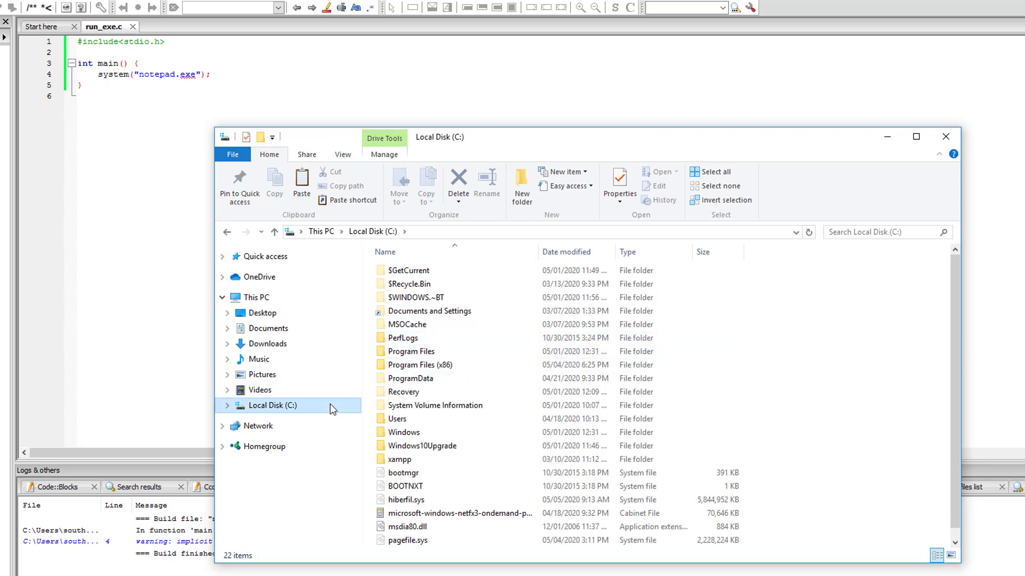
mouse_move(425, 431)
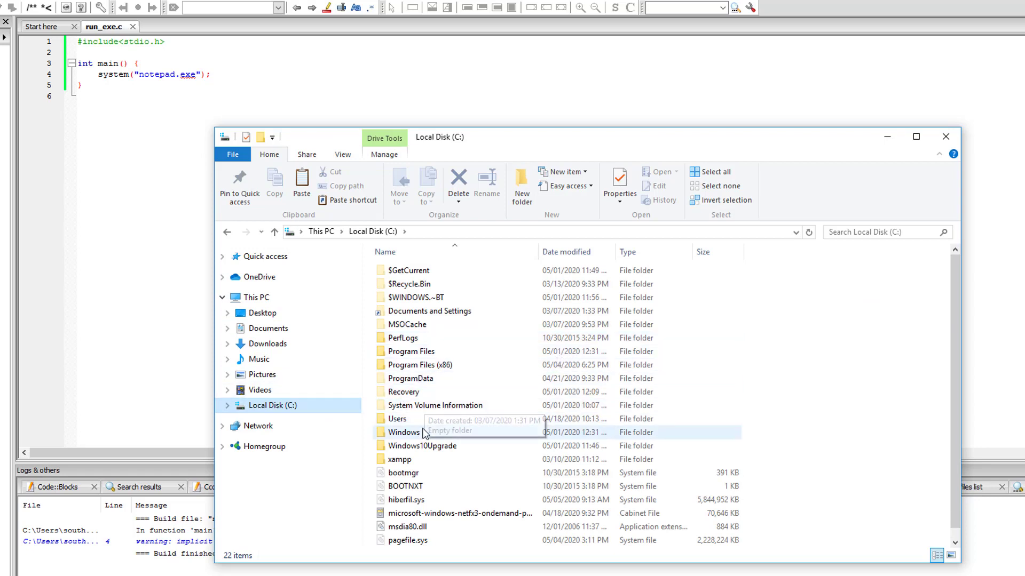
Navigate from C:\ into Windows and then into the System32 folder
double_click(403, 431)
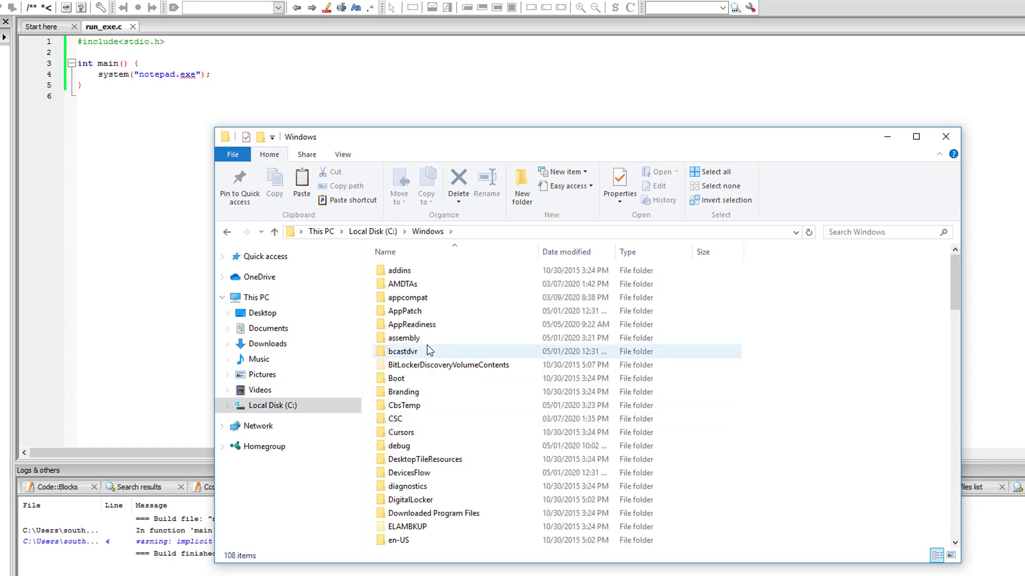
scroll("down", 3)
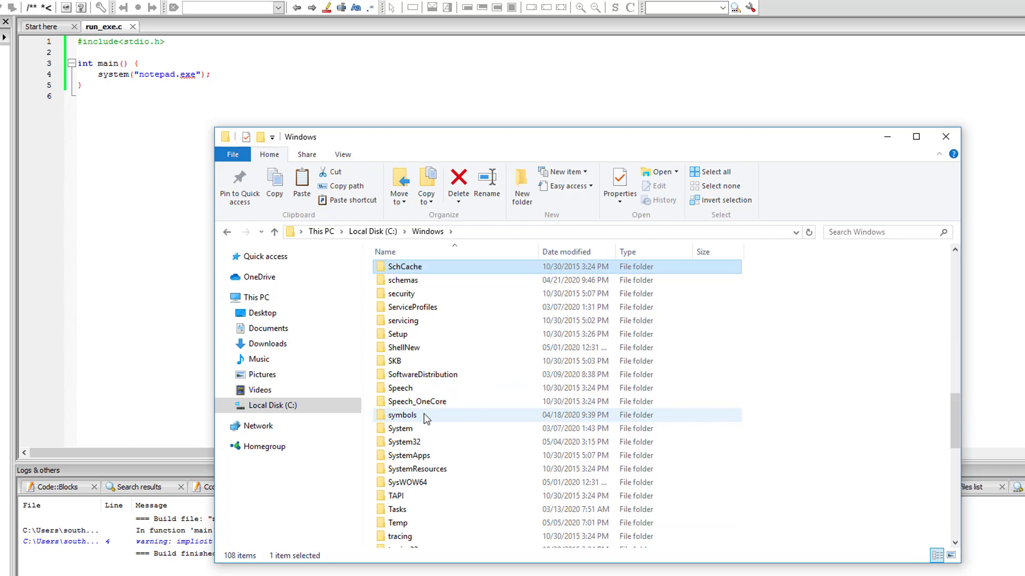
left_click(403, 442)
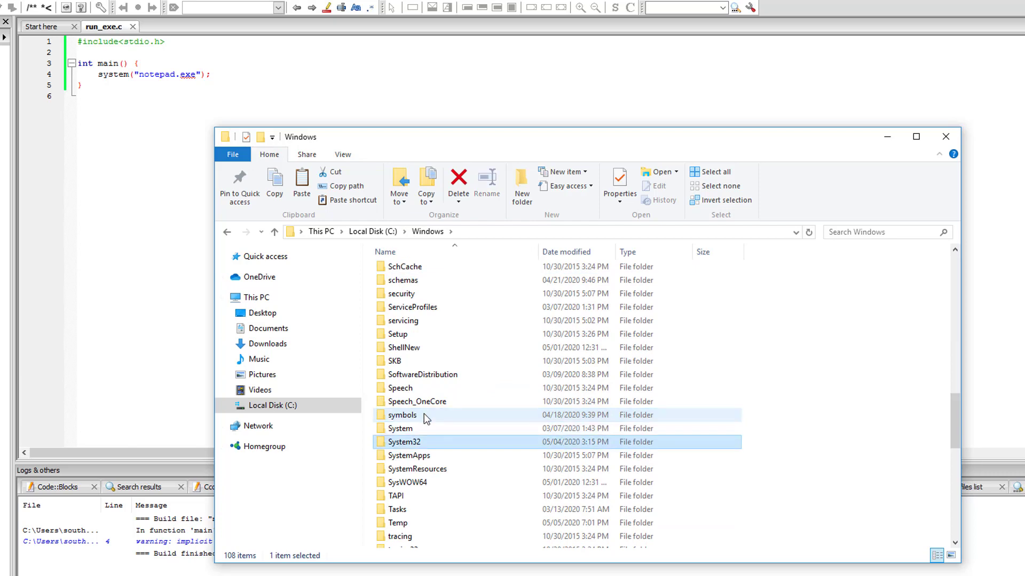
double_click(404, 442)
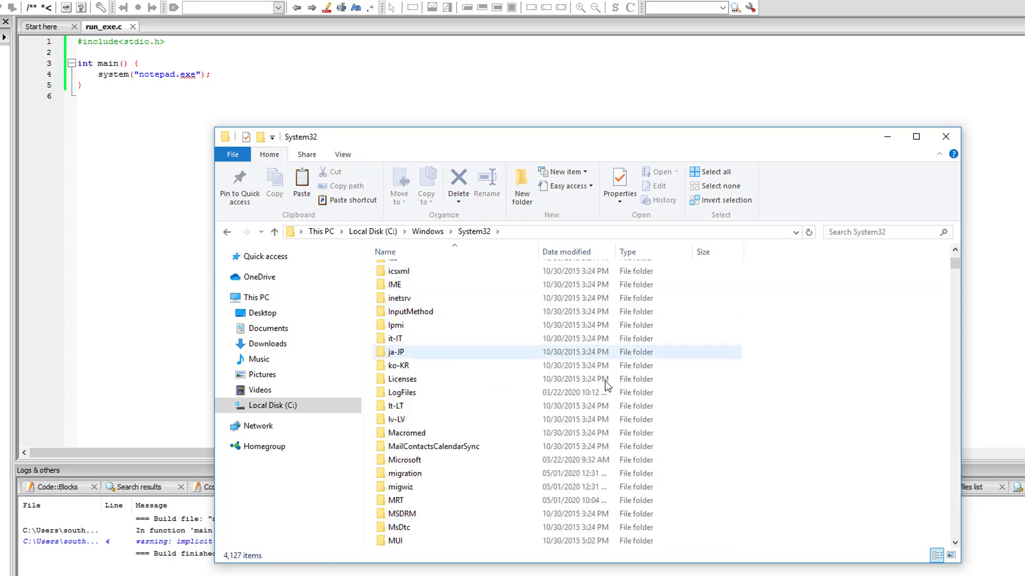
Look through System32 and activate its search box
scroll("up", 3)
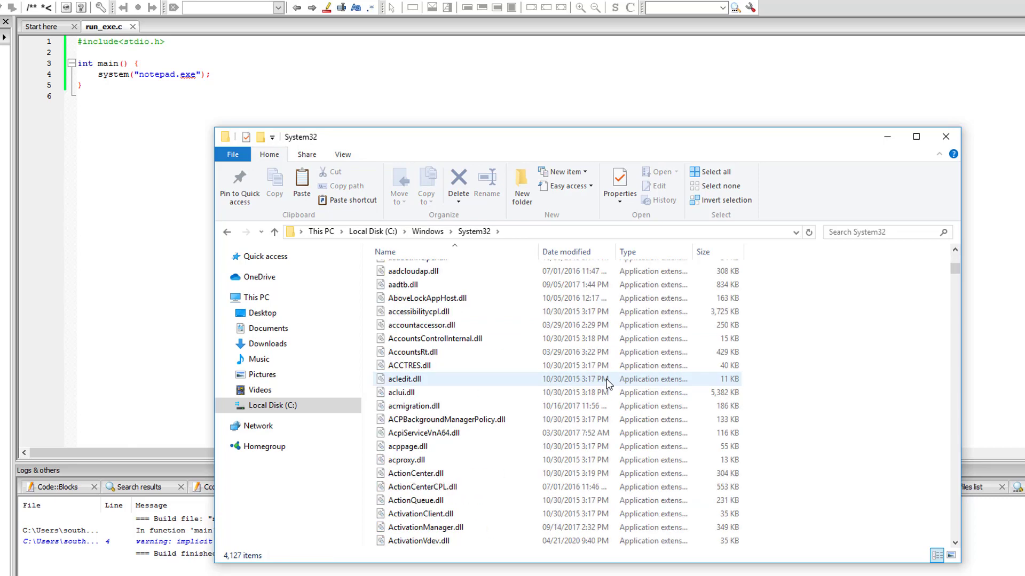
scroll("down", 3)
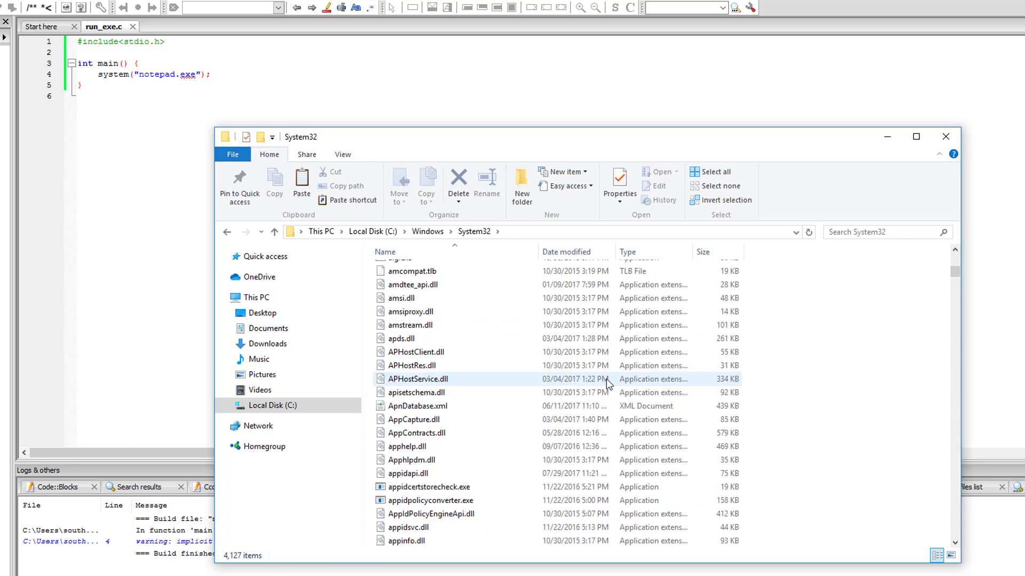
left_click(882, 232)
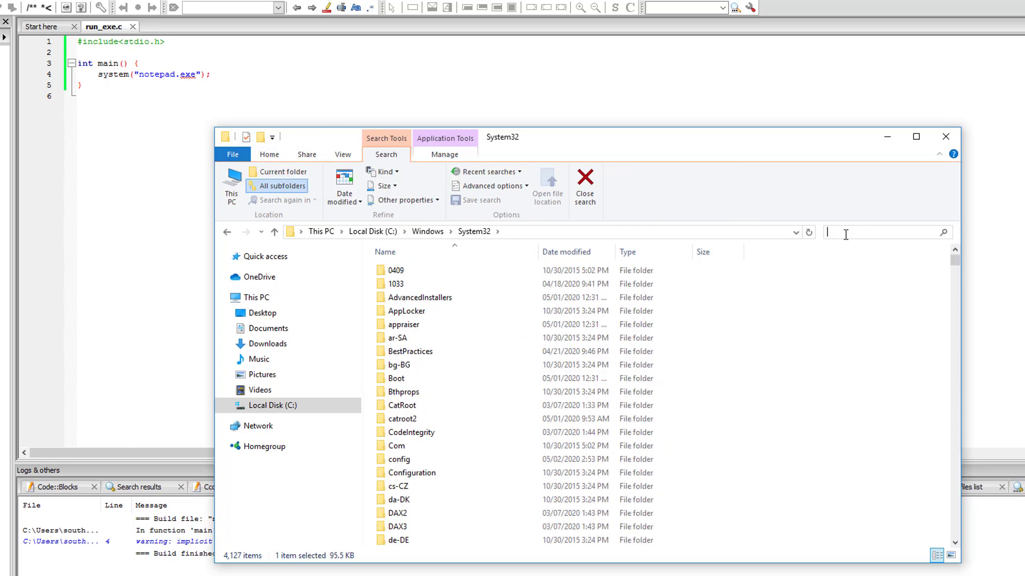
Search System32 for 'colo' and locate colorcpl.exe in the results
type("c")
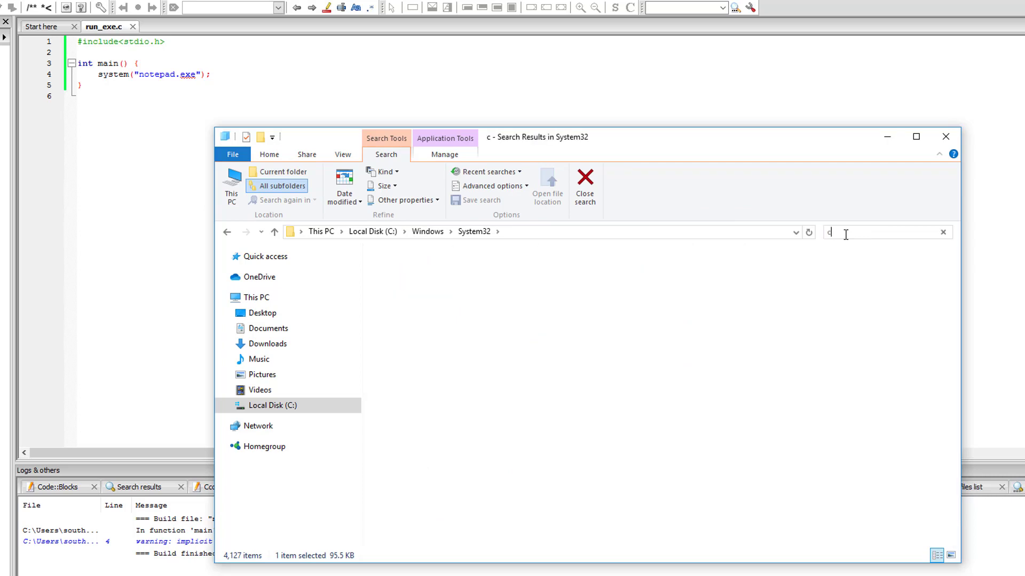
type("olo")
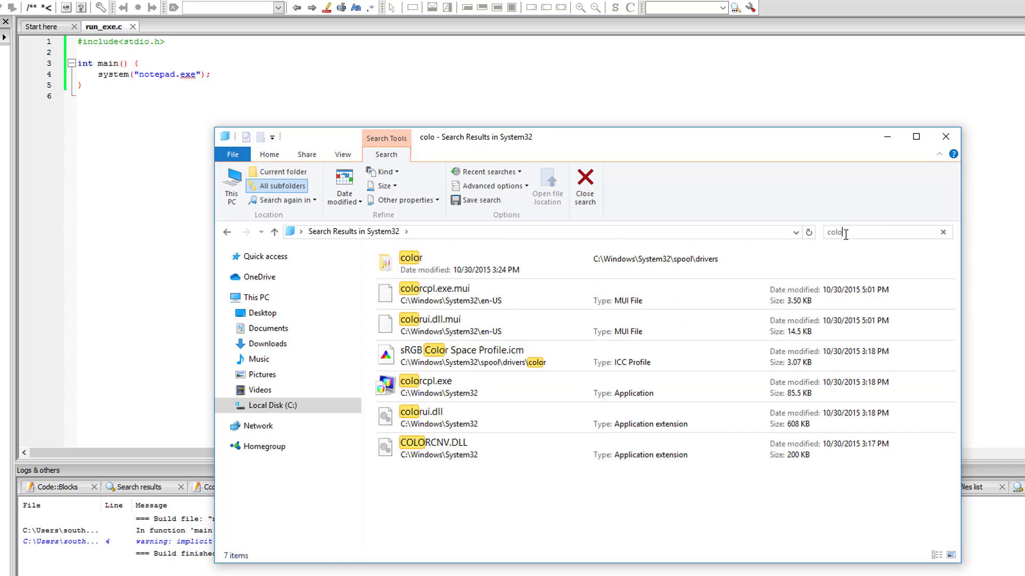
left_click(425, 386)
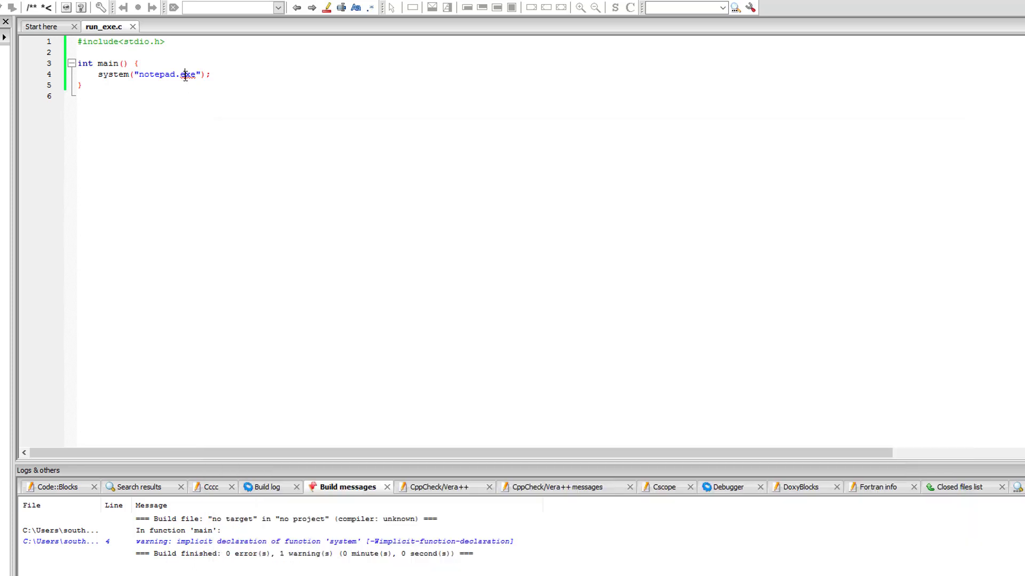
Replace notepad.exe with colorcpl.exe in the system() string and save the file
double_click(168, 74)
type("cal")
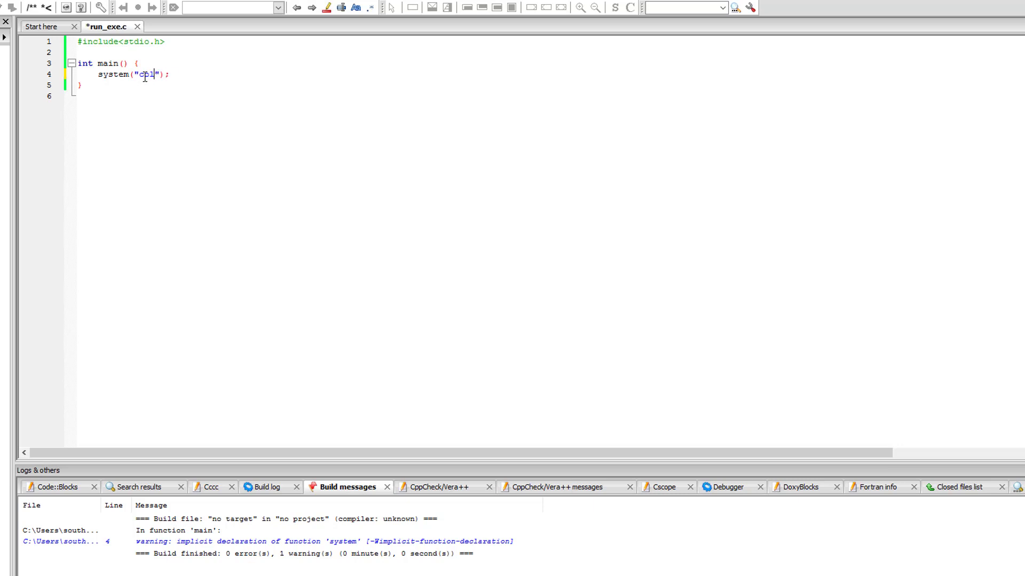
type("color")
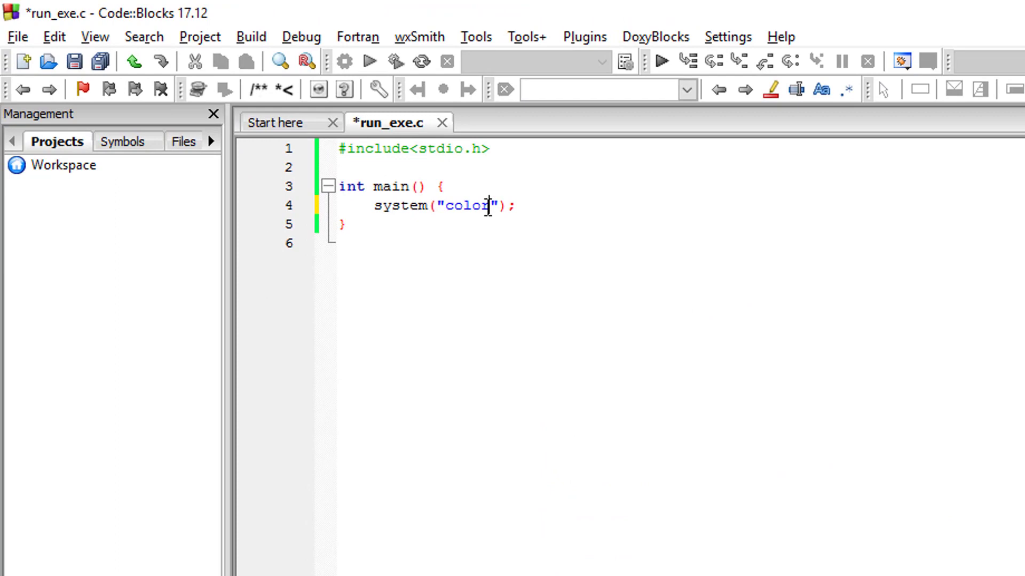
type("cpl.")
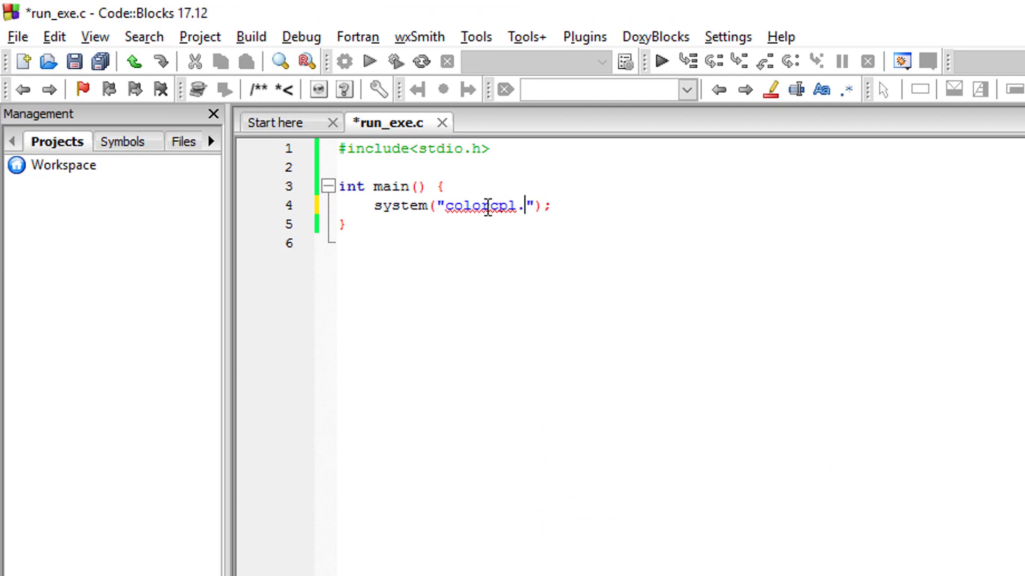
type("exe")
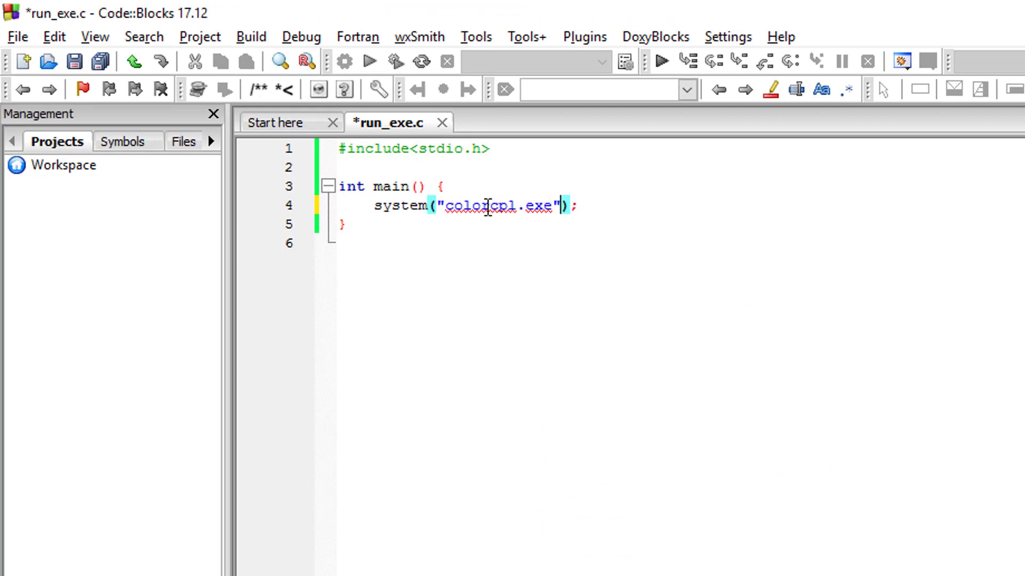
left_click(73, 61)
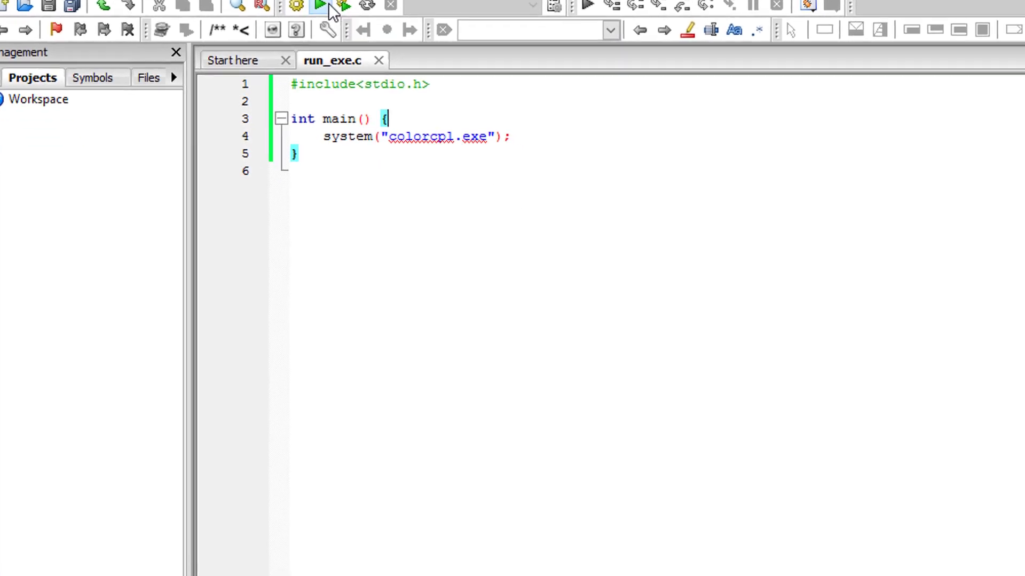
left_click(321, 5)
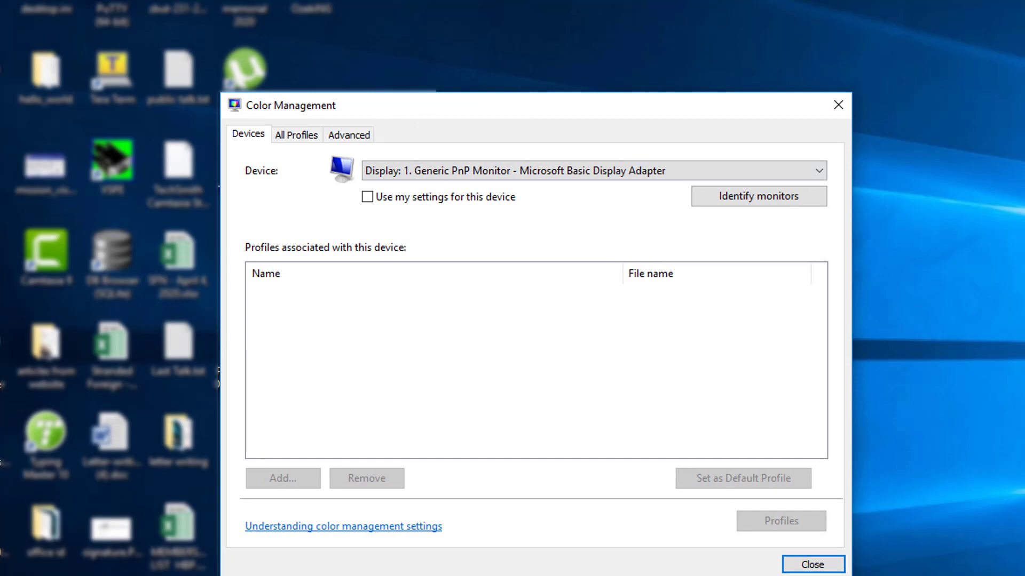
left_click(813, 564)
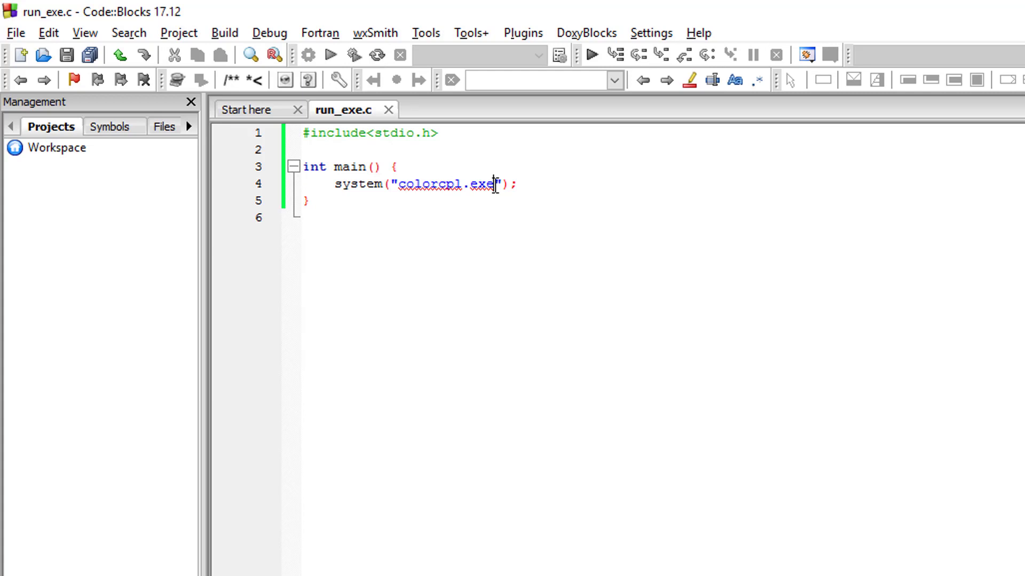
Clear colorcpl.exe from the system() string and bring up the Downloads folder in File Explorer
key("Delete")
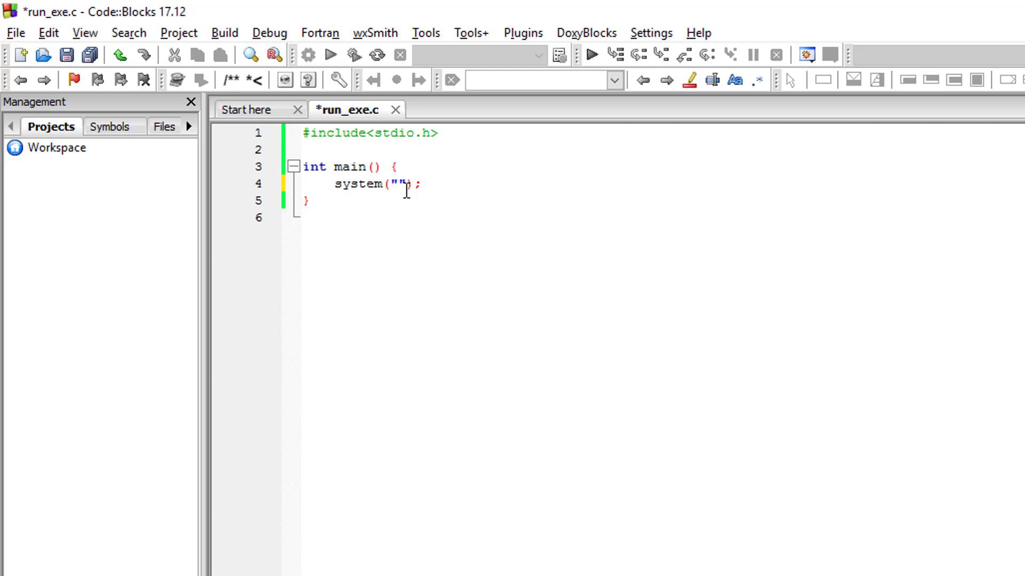
left_click(329, 55)
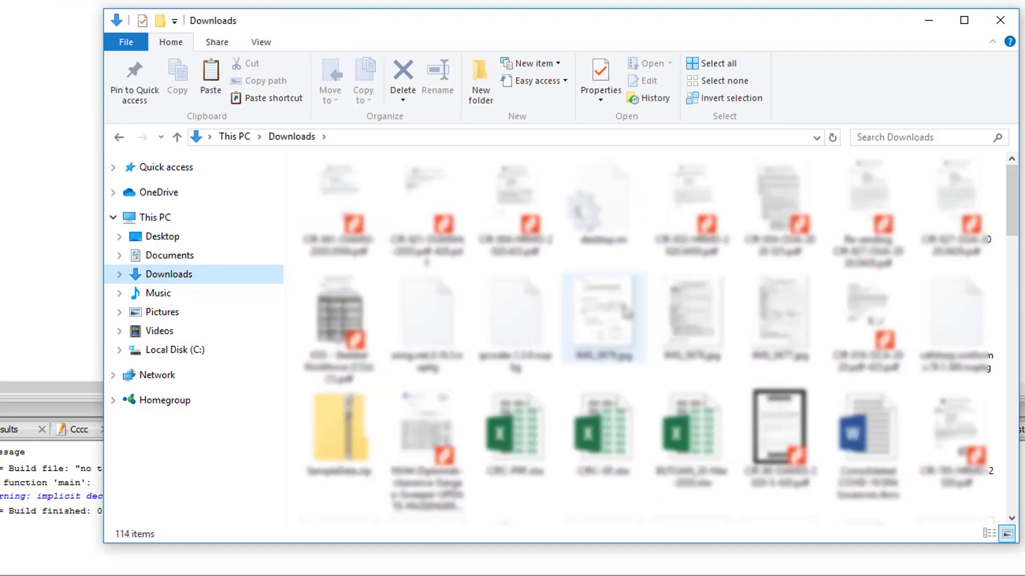
Search Downloads for 'exe' and select jcpicker.exe among the results
left_click(603, 203)
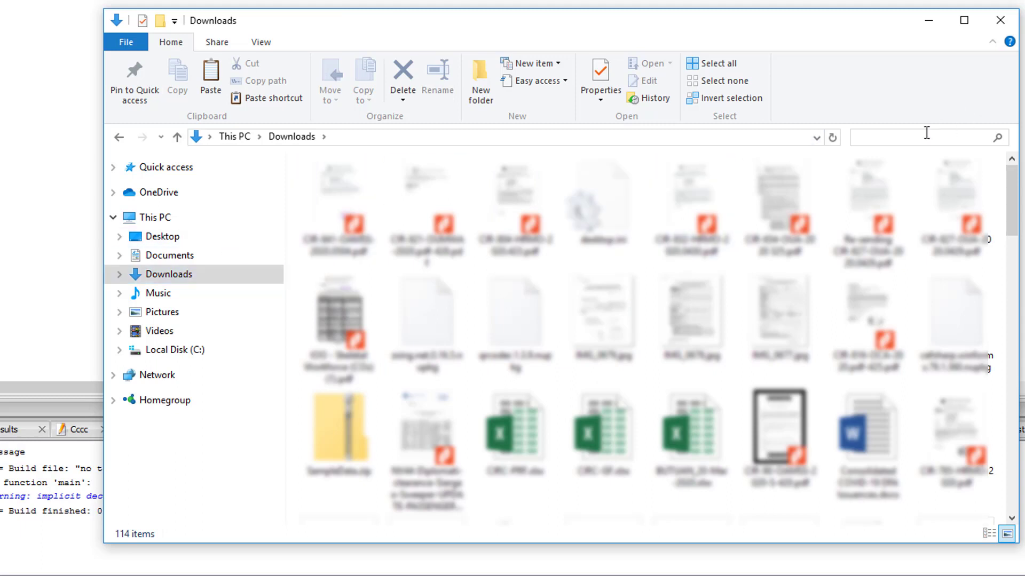
type("exe")
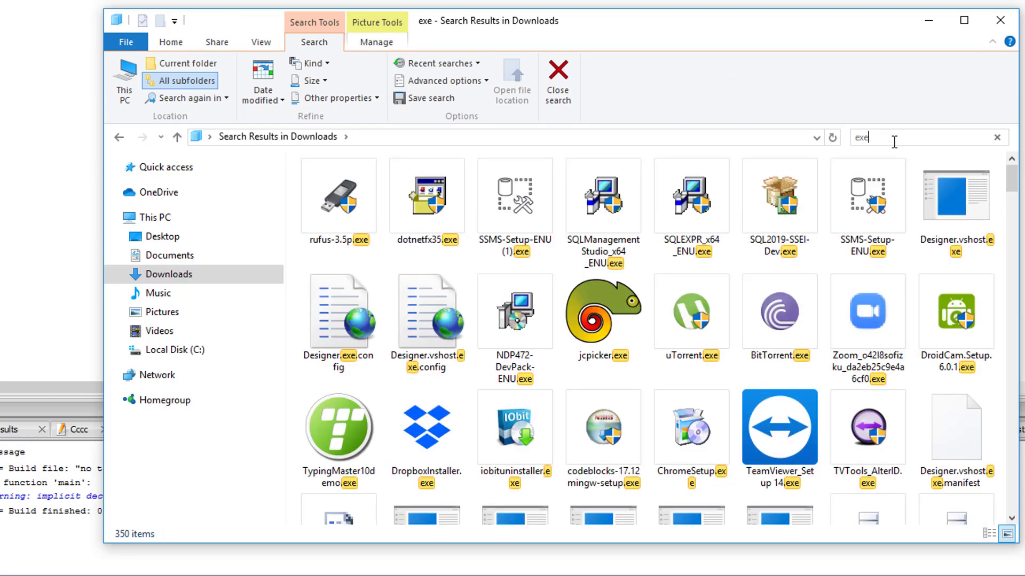
left_click(867, 205)
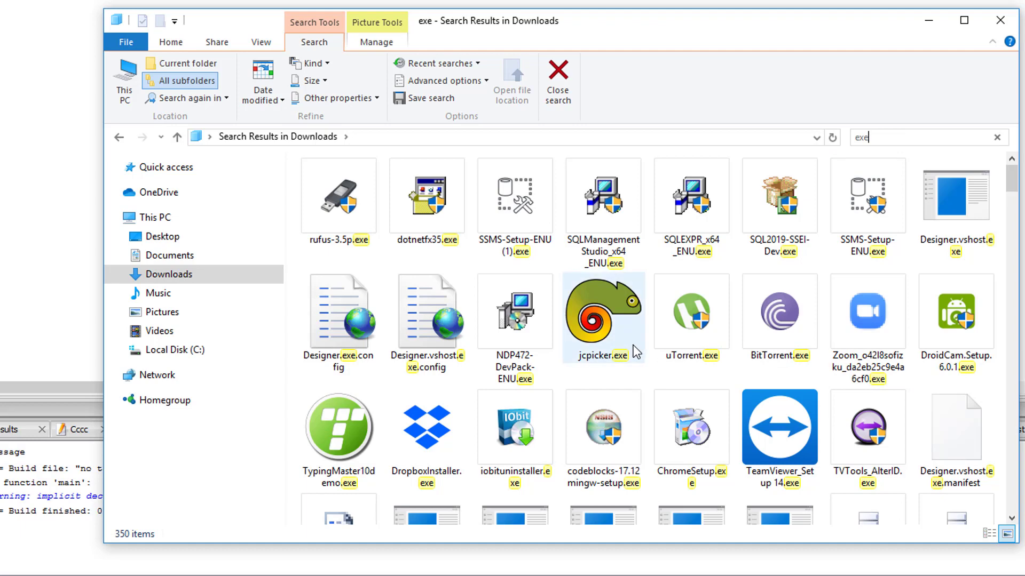
left_click(602, 317)
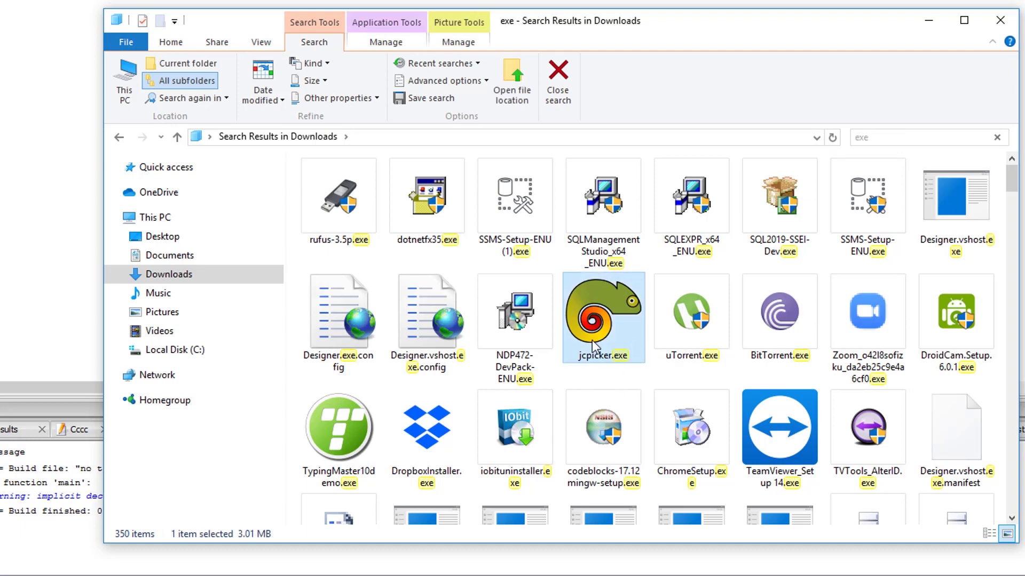
mouse_move(585, 367)
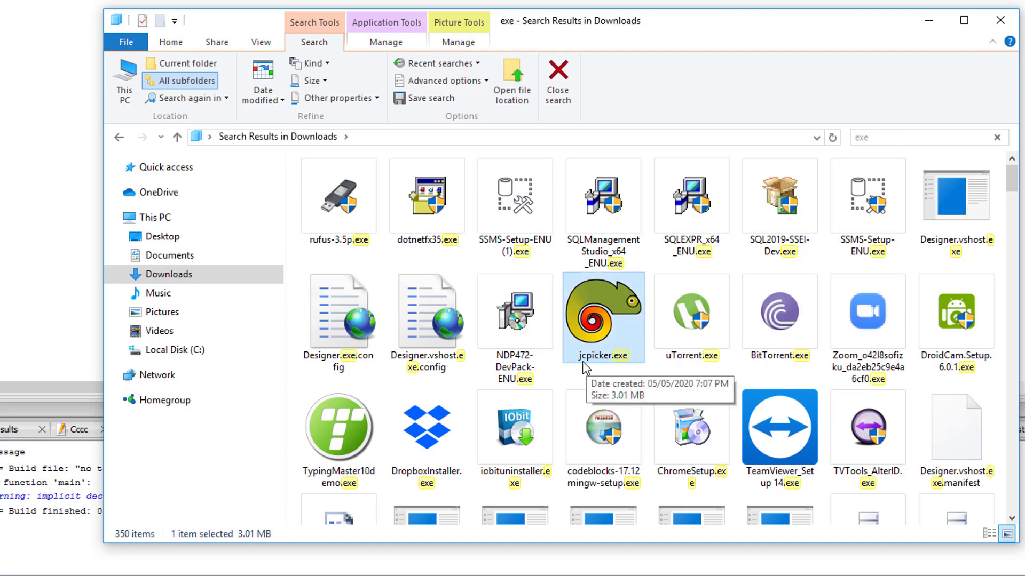
mouse_move(643, 317)
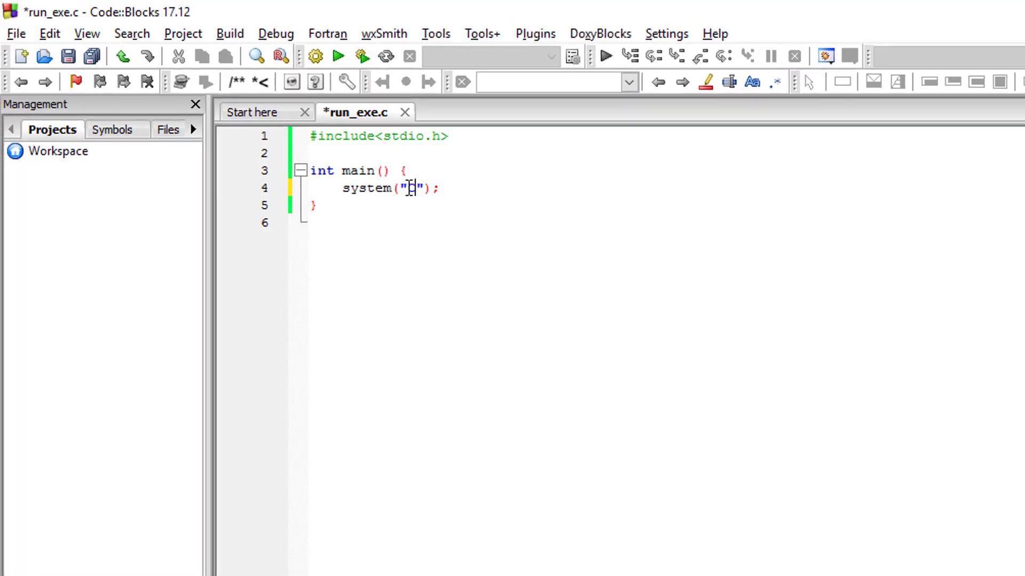
Fill the system() string with the escaped path C:\\...\\Downloads\\jcpicker.exe and save the file
type("C:\\\\Users")
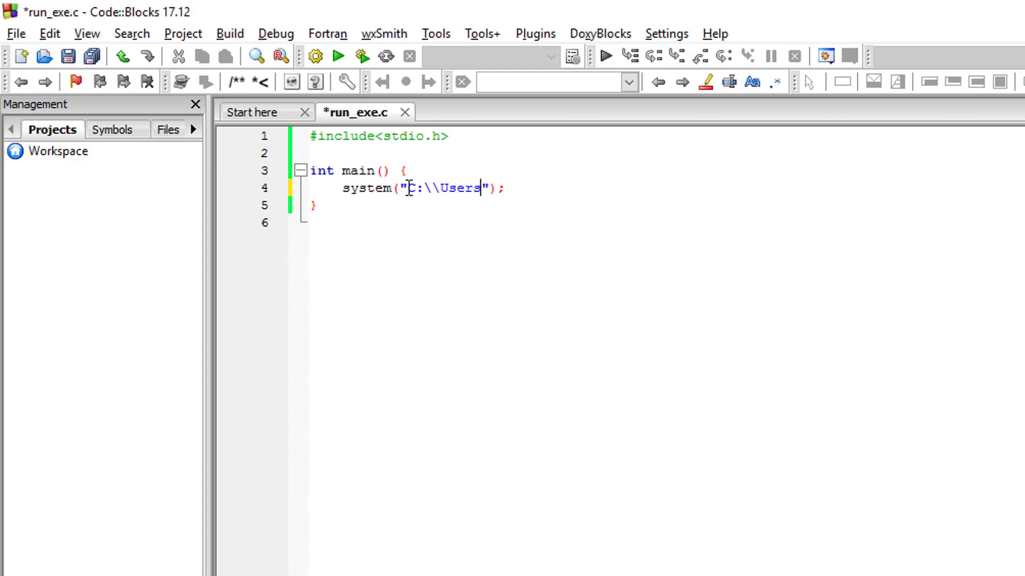
type("\\\\sou")
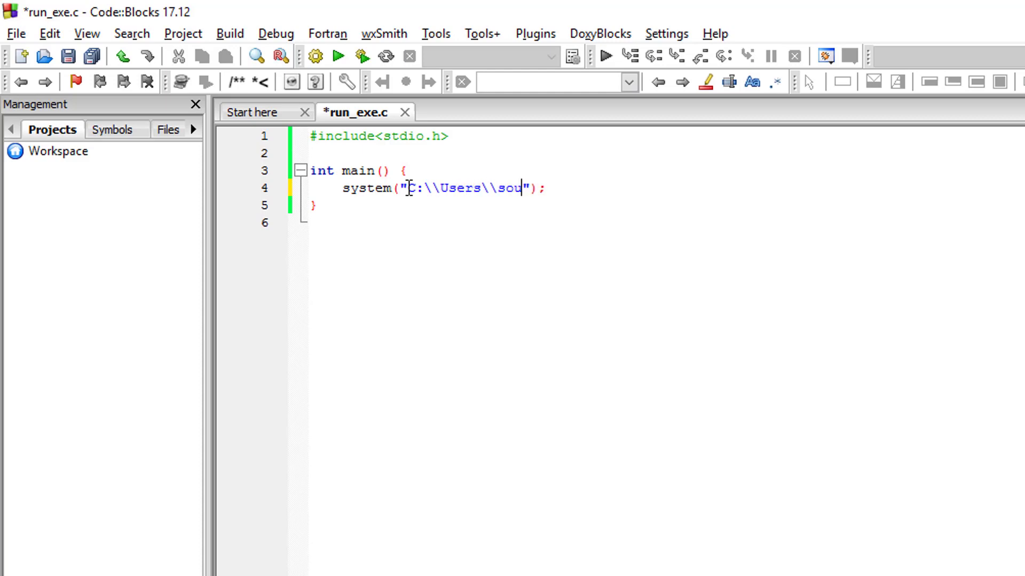
type("thbridge\\\\")
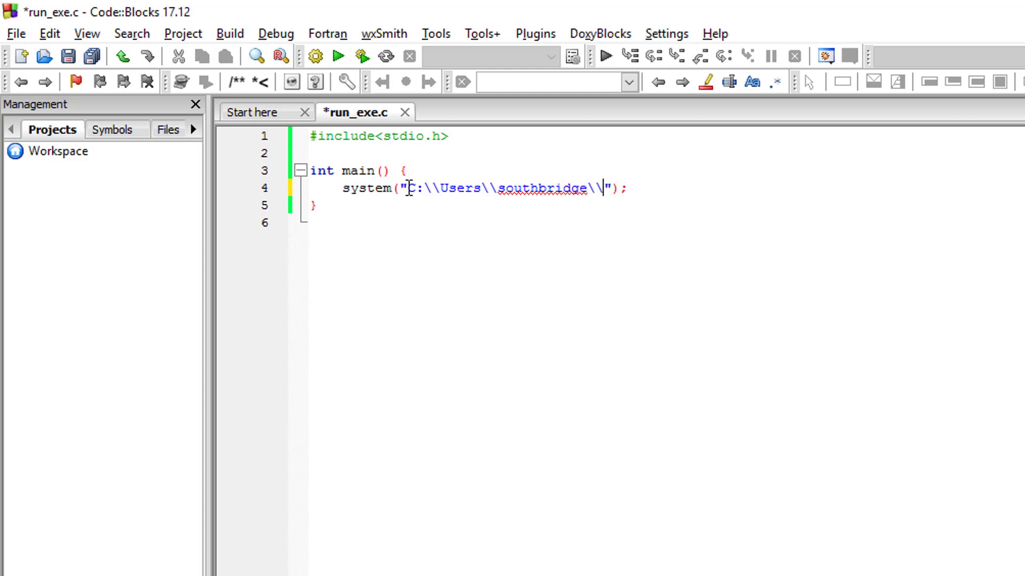
type("Do")
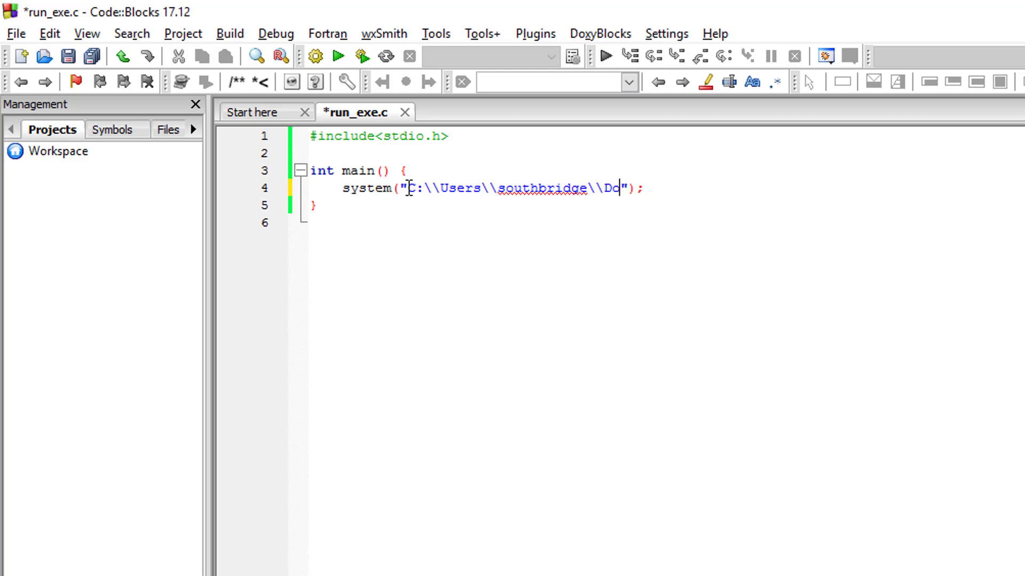
type("wnloads")
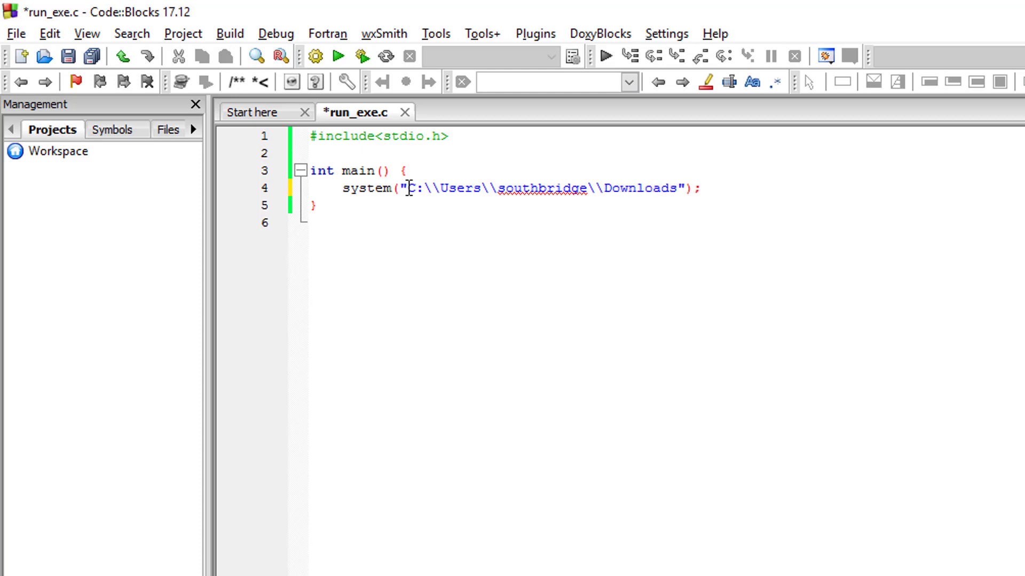
type("\\j")
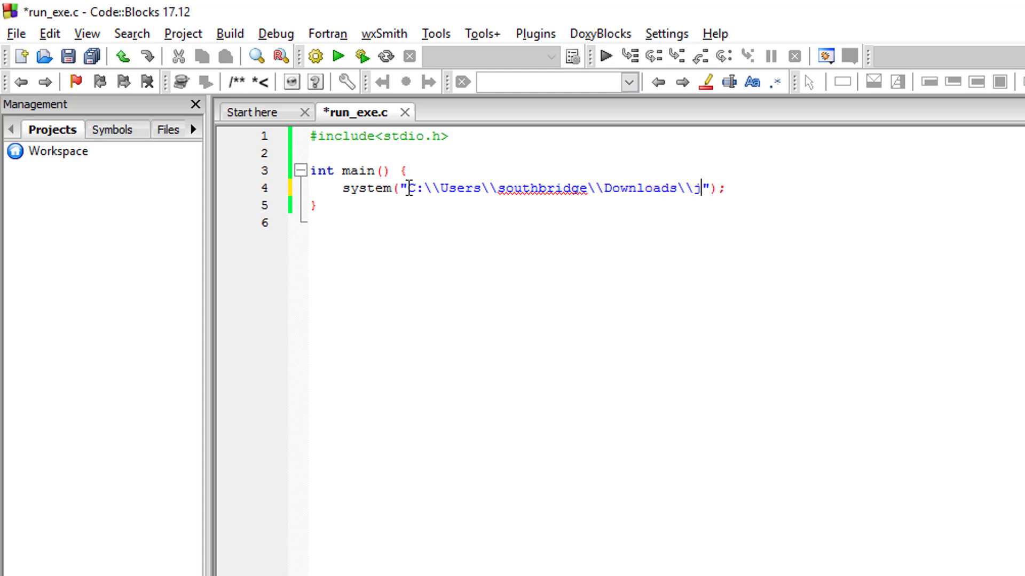
type("c")
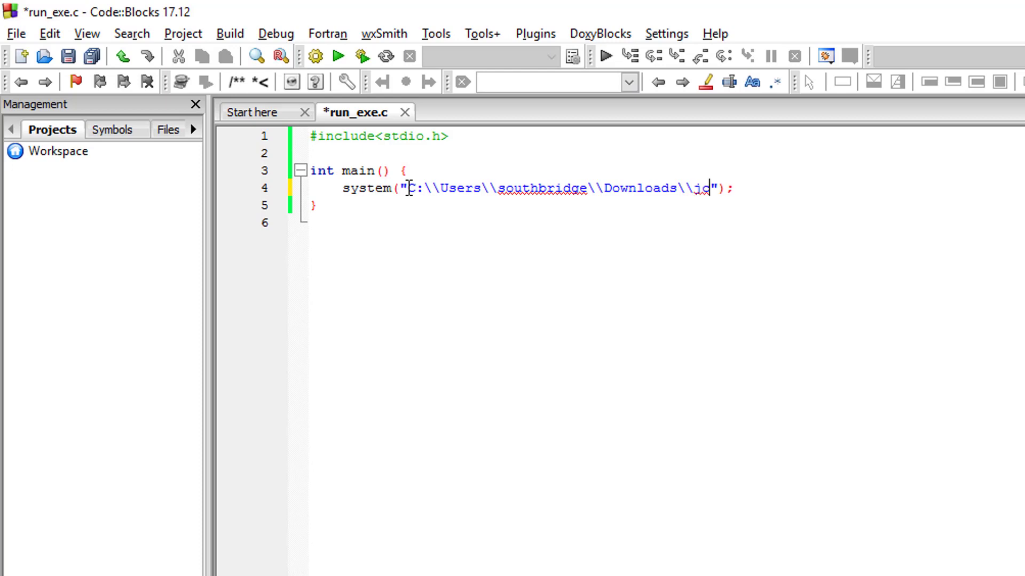
type("r")
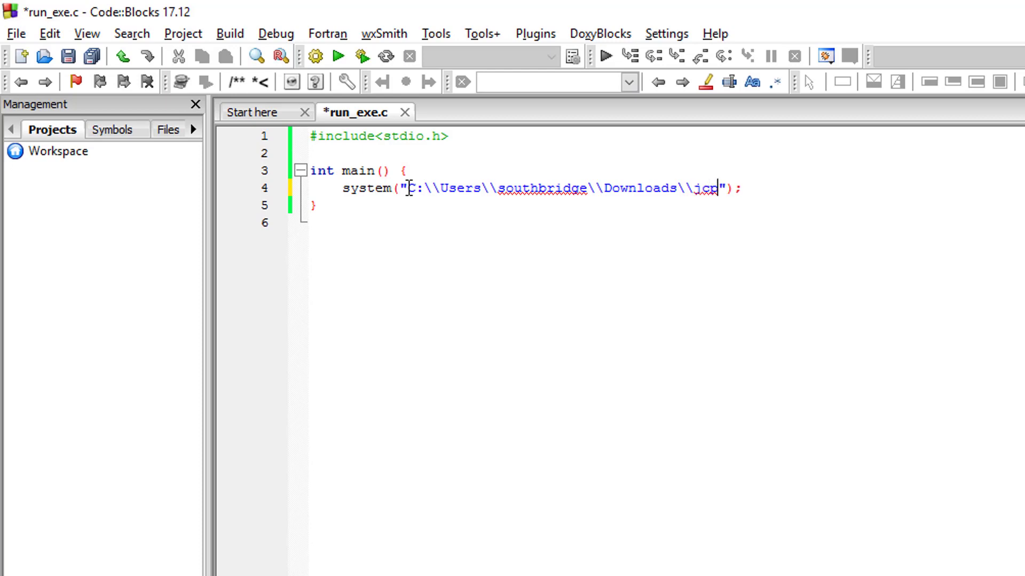
type("icker.exe")
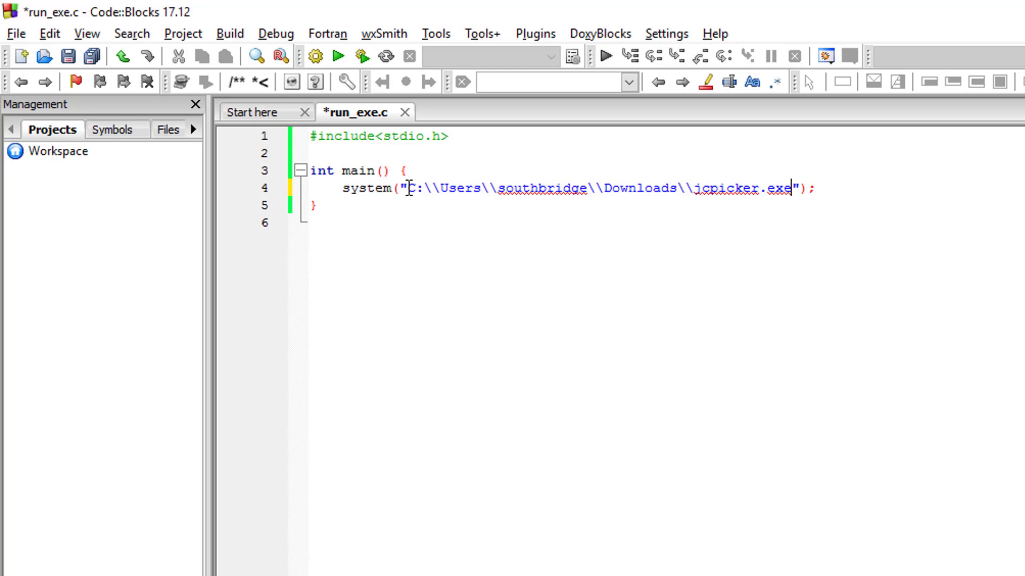
left_click(335, 57)
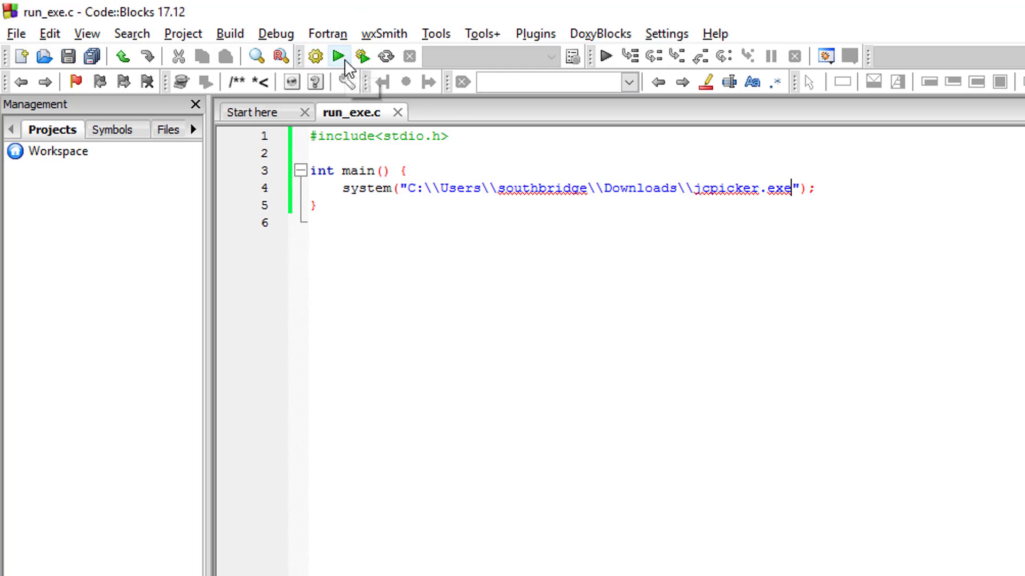
Build and run run_exe.c so it launches the Just Color Picker window
left_click(337, 57)
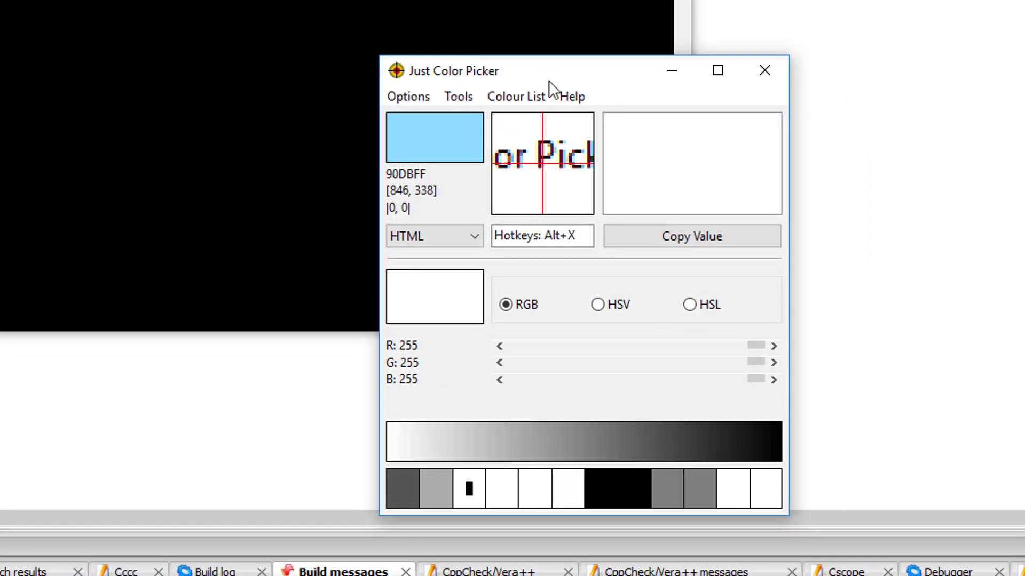
mouse_move(430, 80)
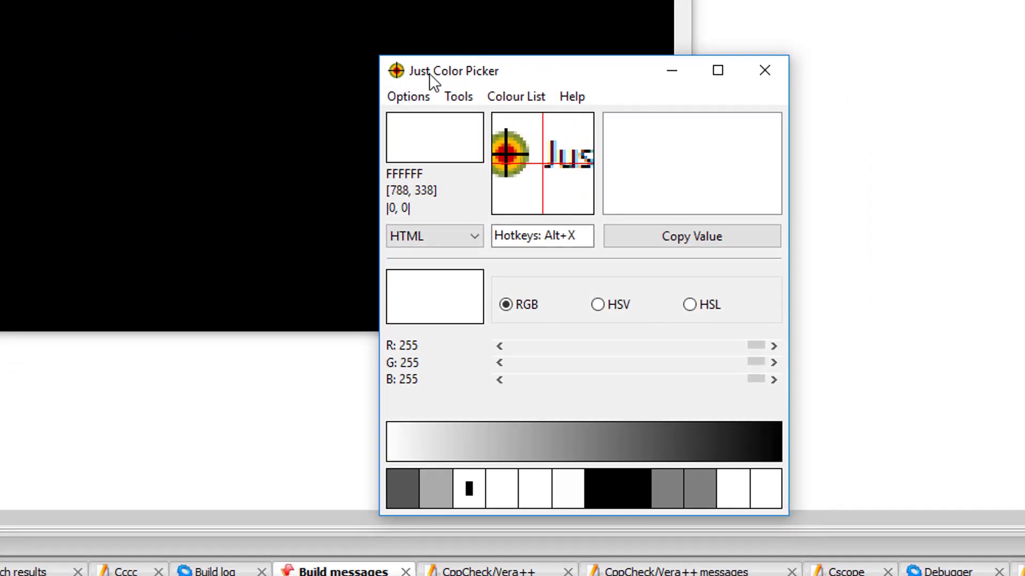
mouse_move(219, 39)
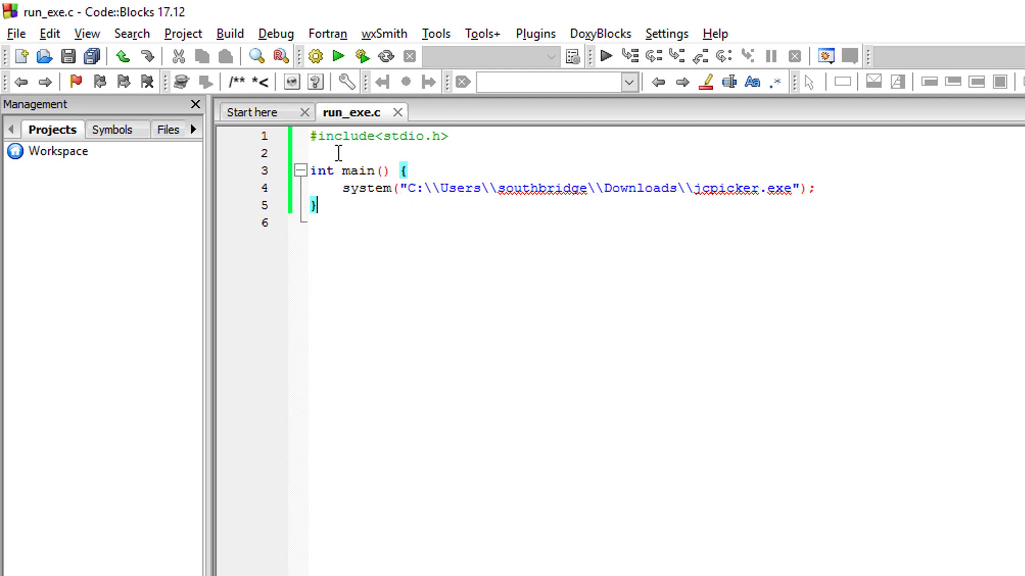
left_click(312, 136)
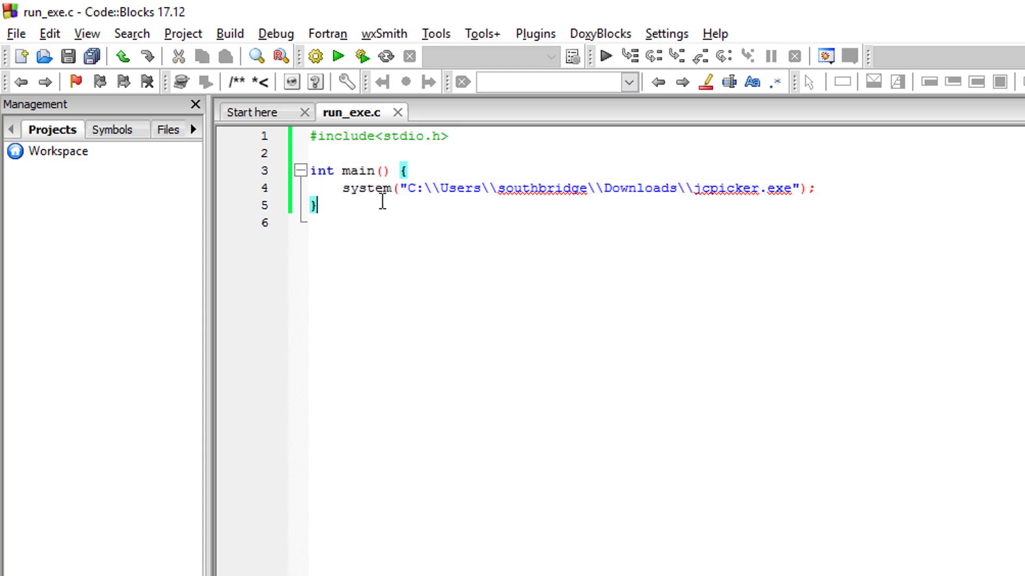
mouse_move(346, 214)
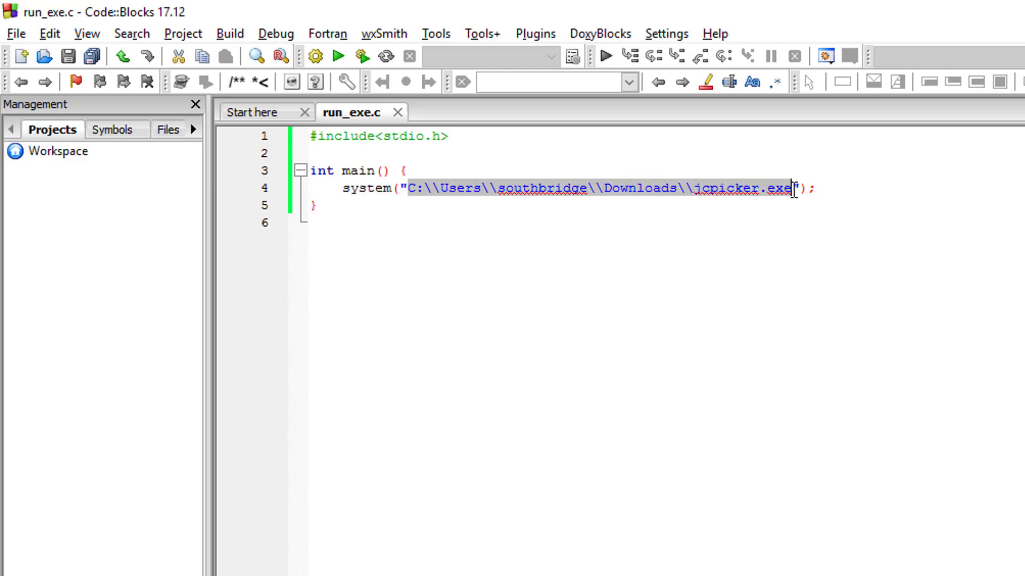
left_click(555, 188)
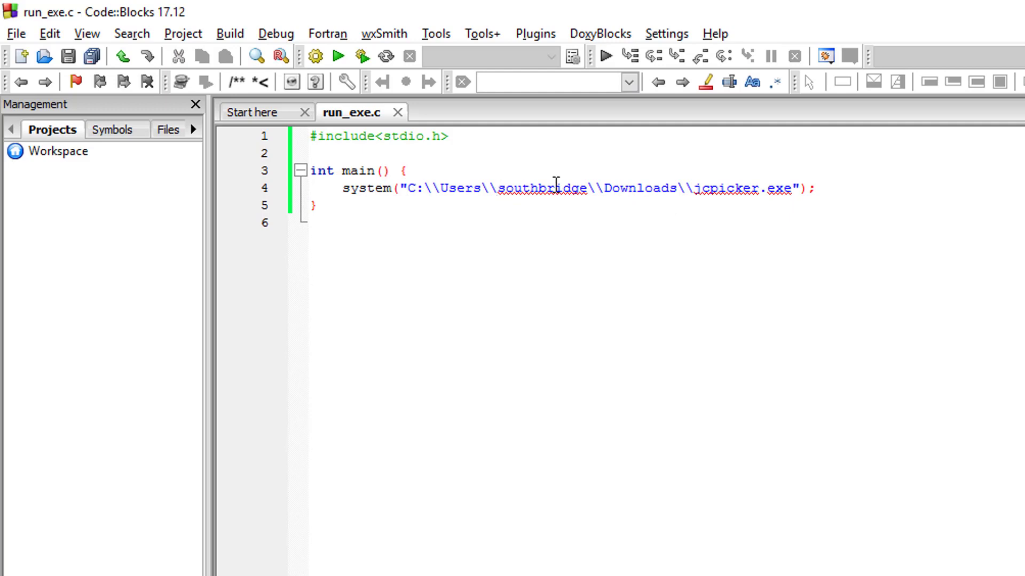
left_click(796, 188)
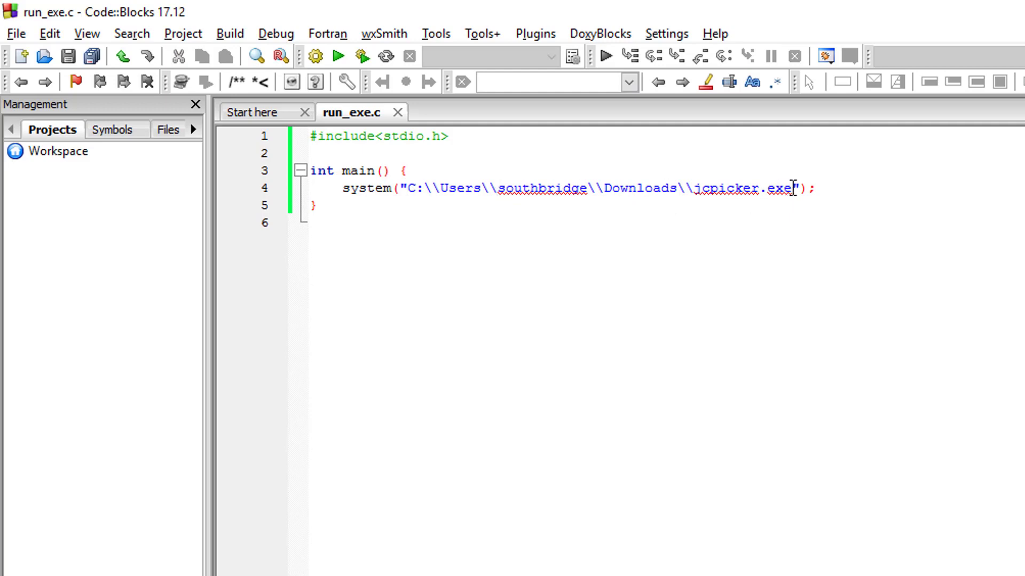
mouse_move(788, 221)
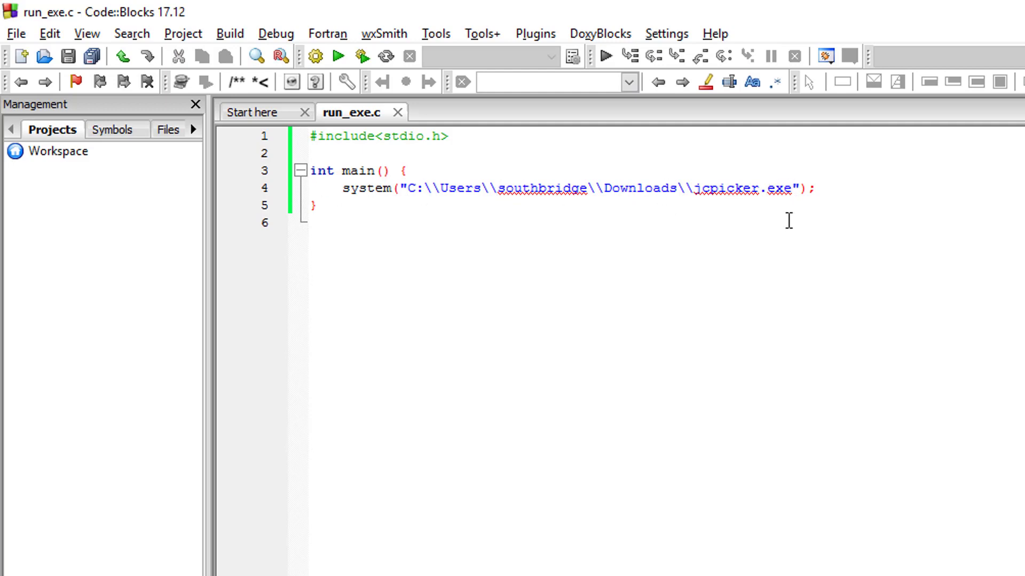